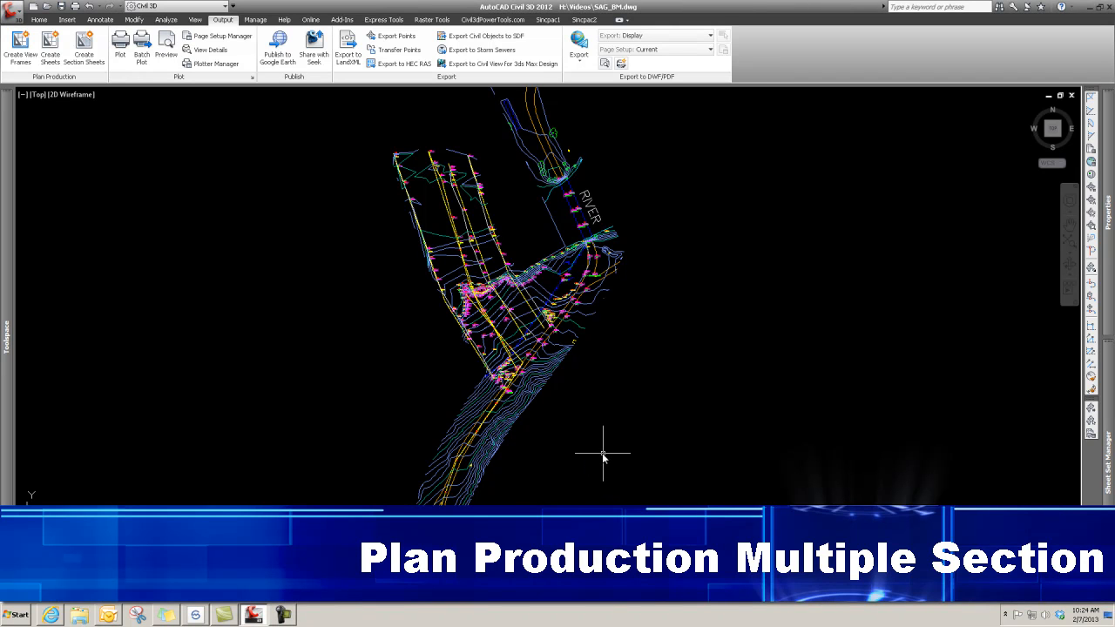
mouse_move(595, 456)
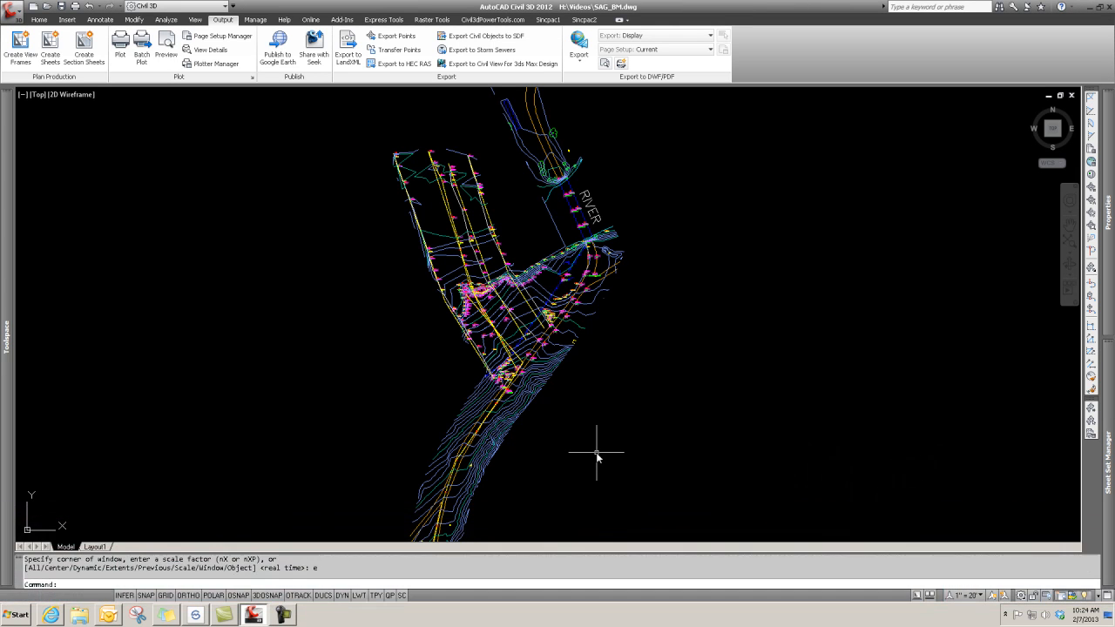
mouse_move(602, 453)
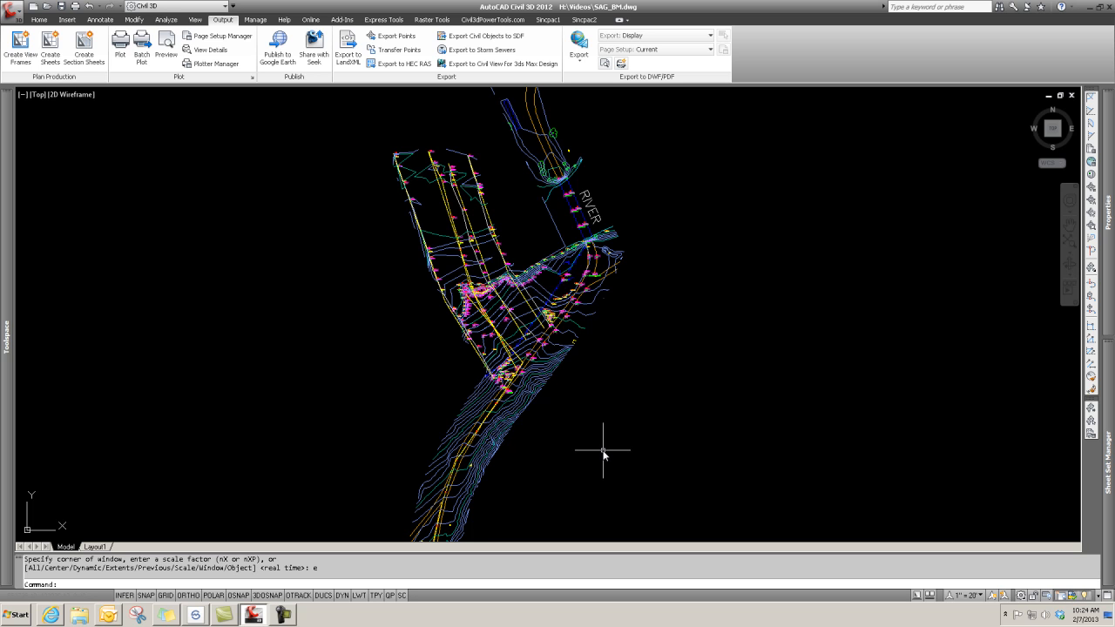
mouse_move(606, 452)
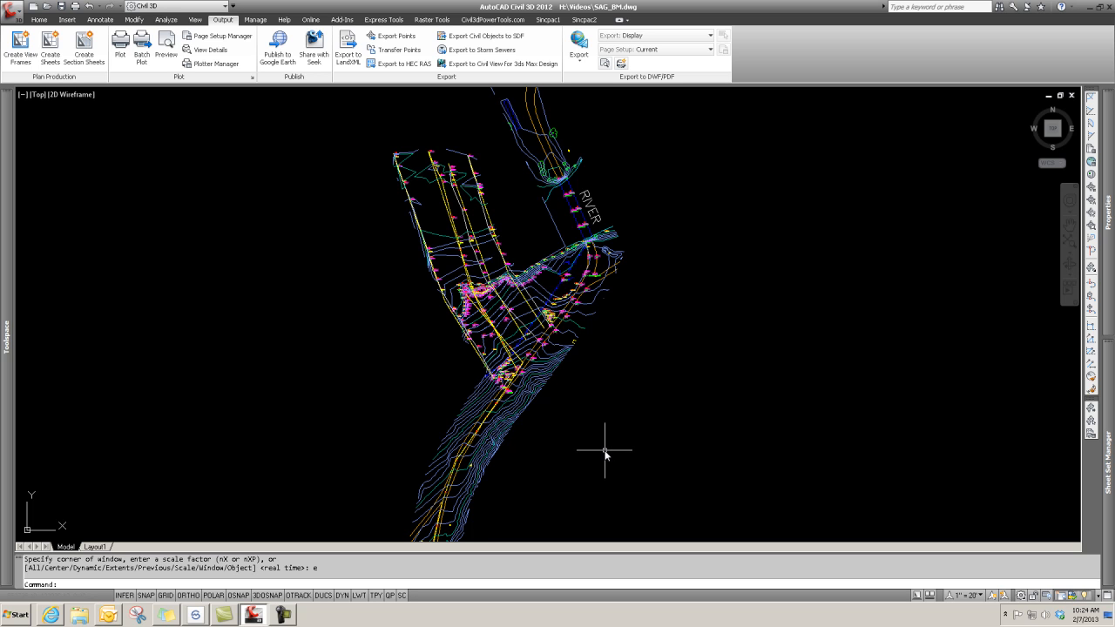
mouse_move(363, 272)
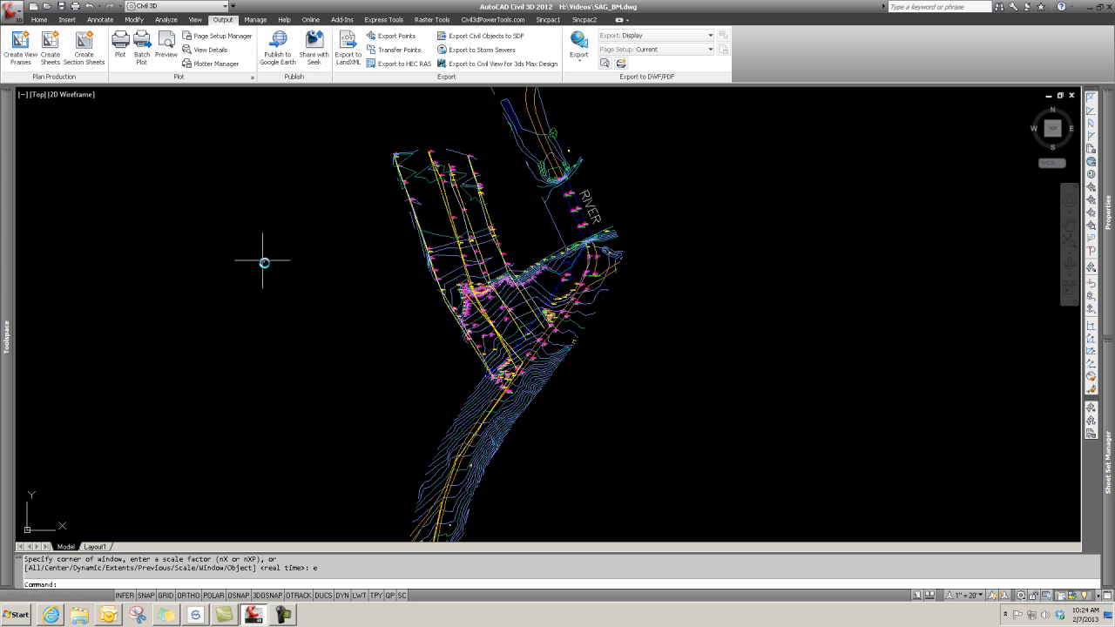
- Start the Sample Lines command from the Home tab's Profile & Section Views panel
click(38, 19)
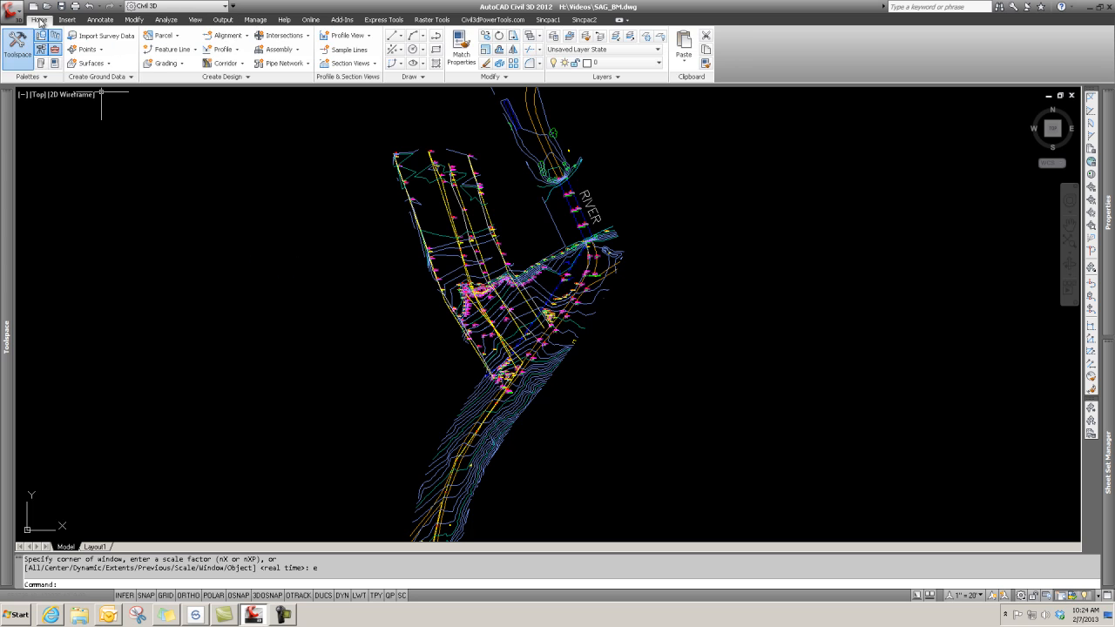
mouse_move(484, 303)
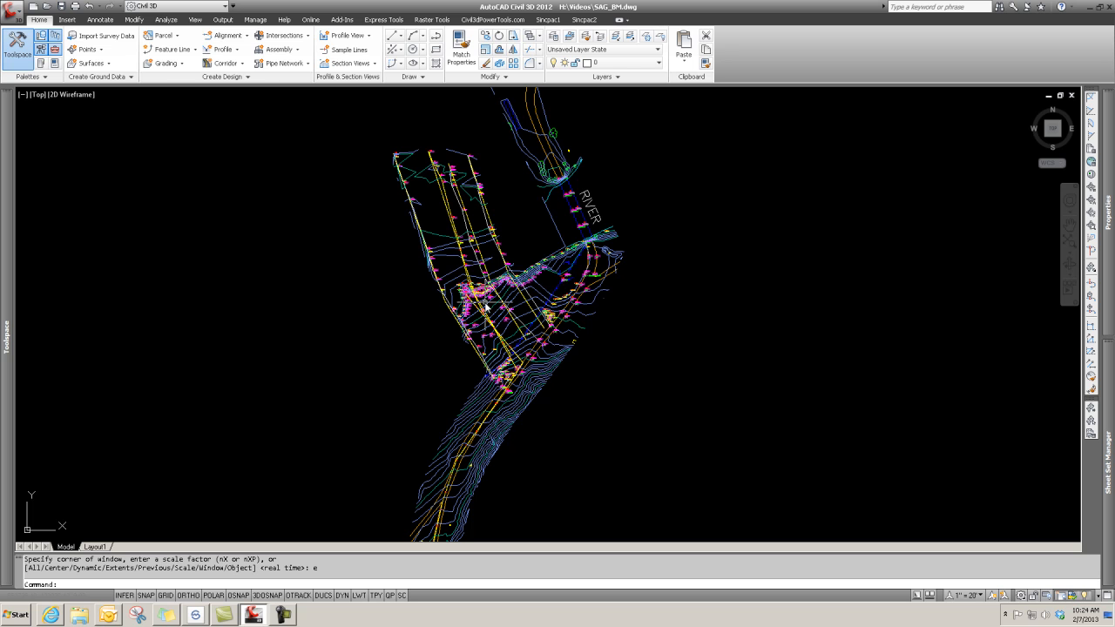
mouse_move(474, 432)
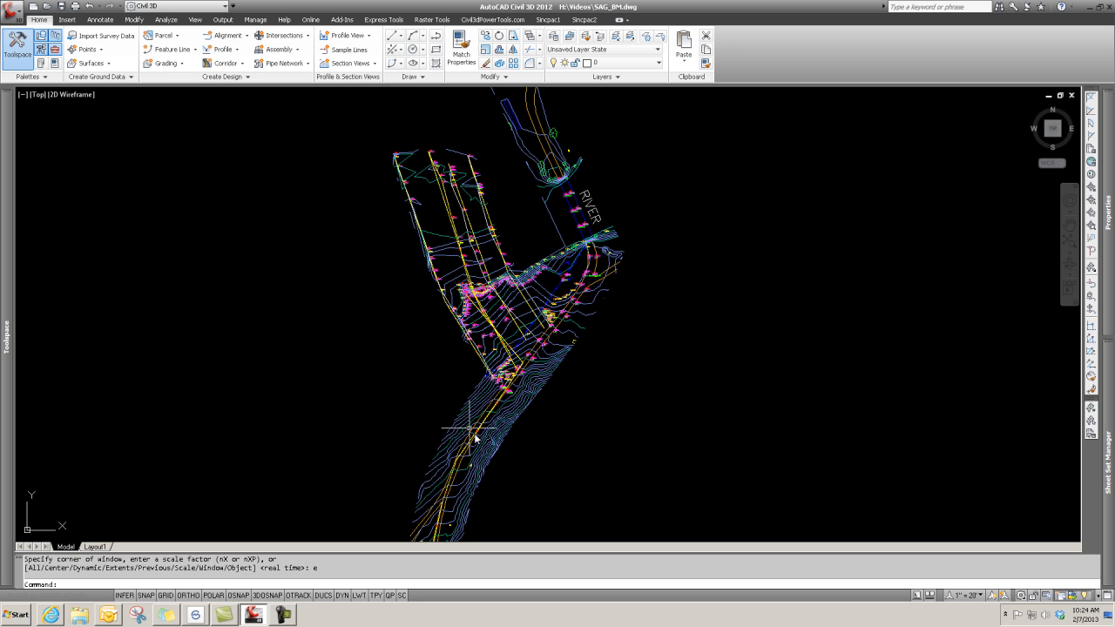
mouse_move(432, 473)
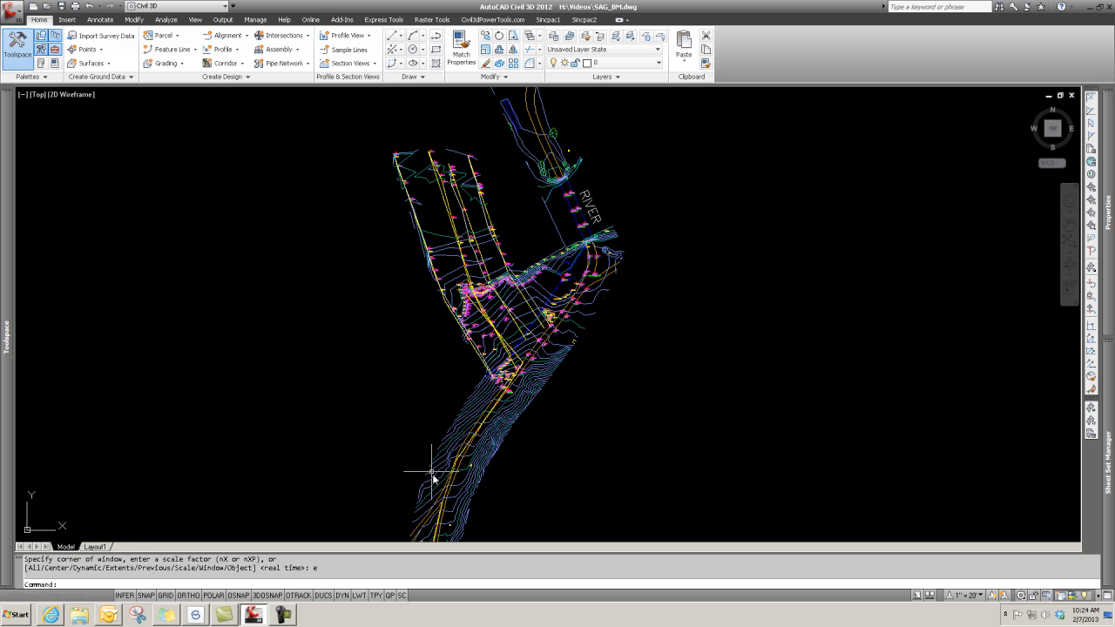
mouse_move(352, 335)
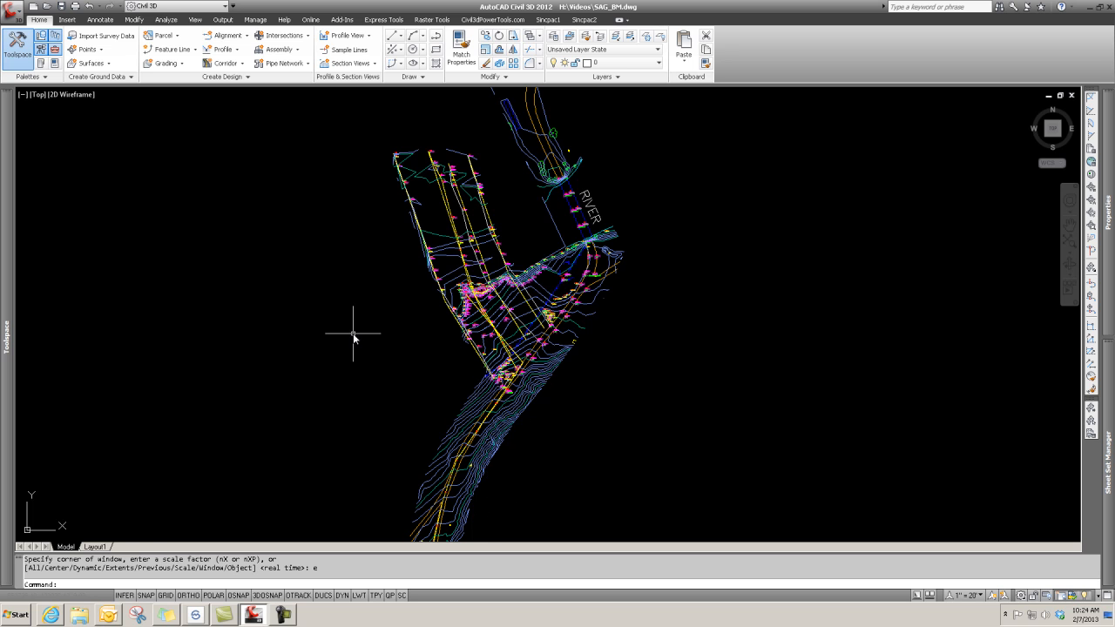
mouse_move(349, 62)
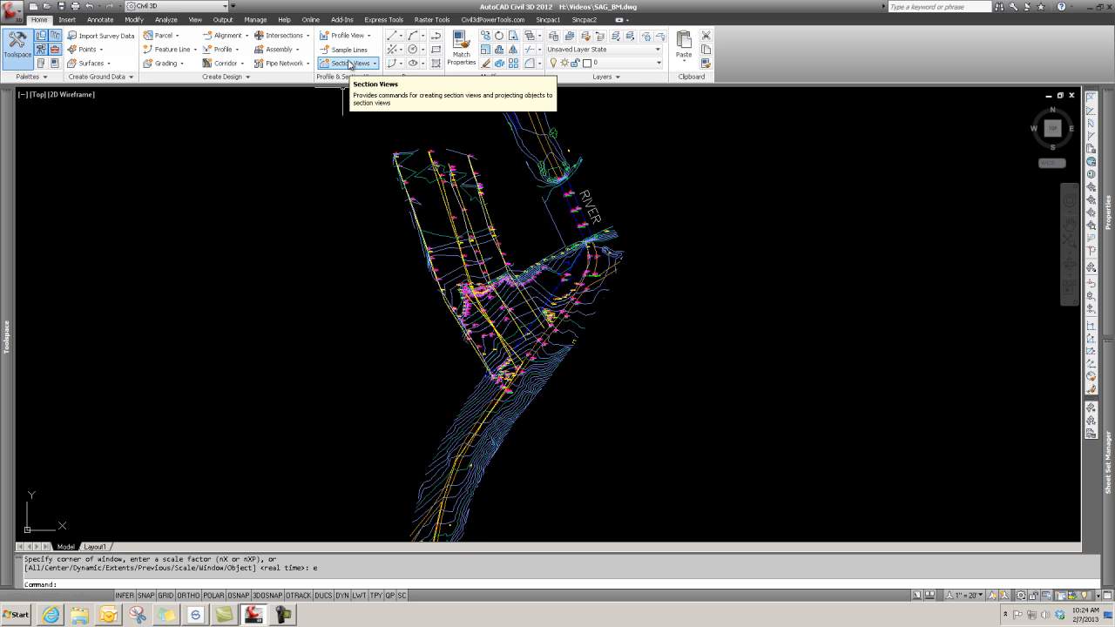
mouse_move(146, 75)
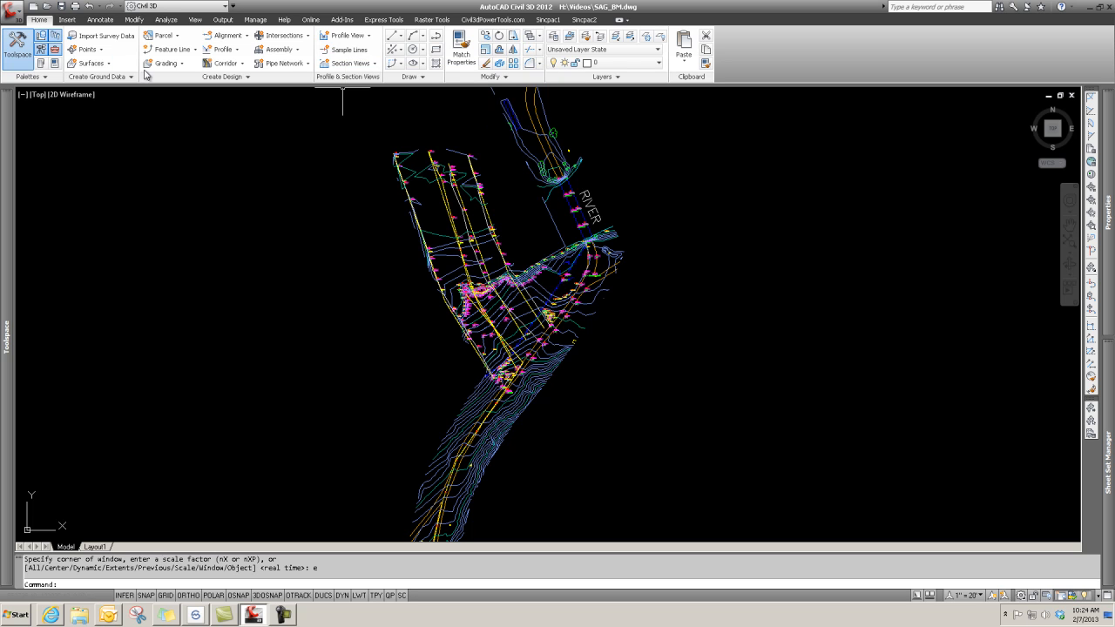
mouse_move(338, 82)
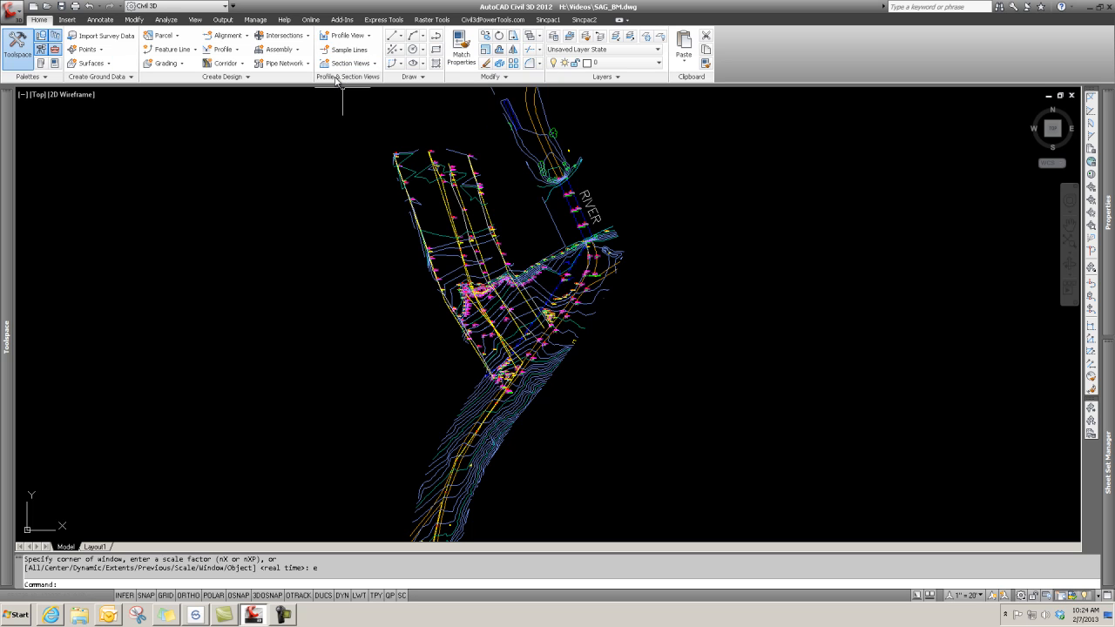
mouse_move(349, 48)
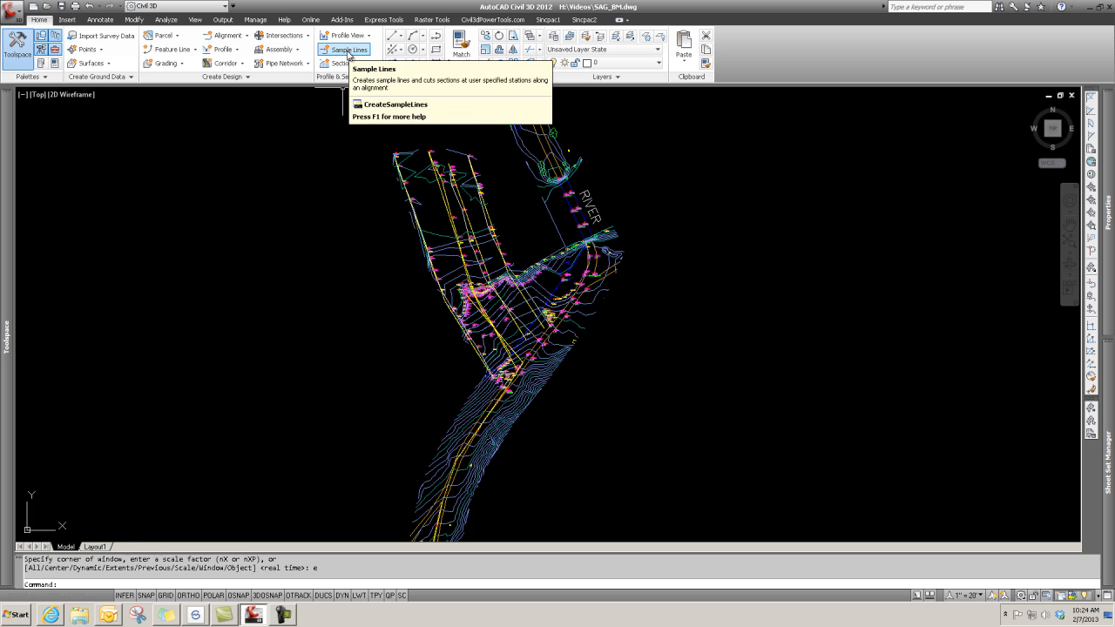
click(347, 49)
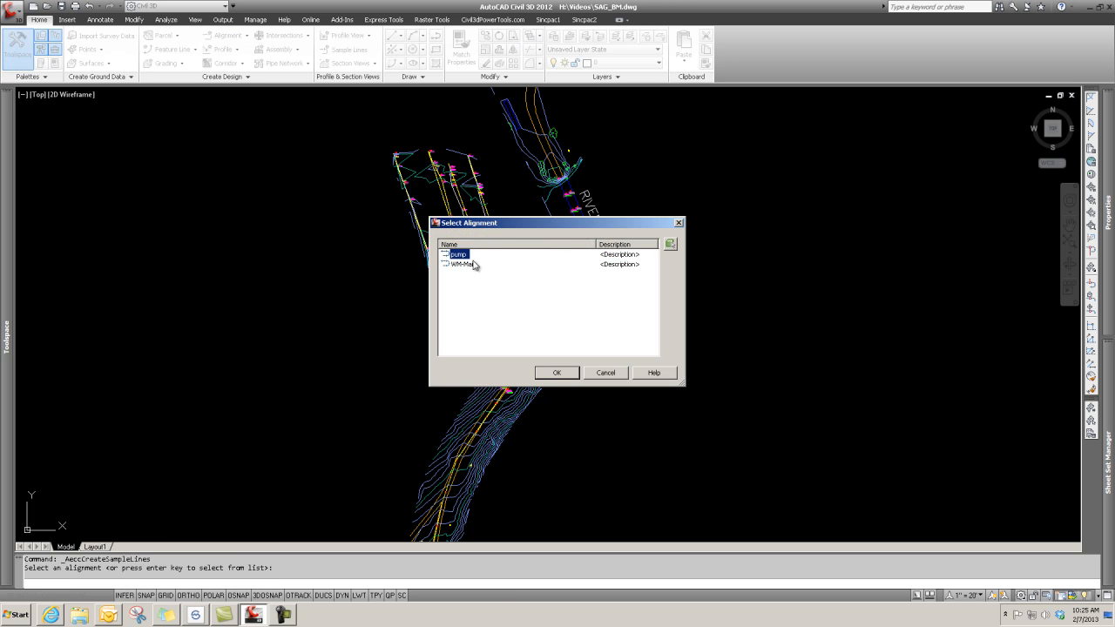
- Choose the WM-Main alignment and set the sample checkboxes for surfaces EG2 and EG
click(464, 265)
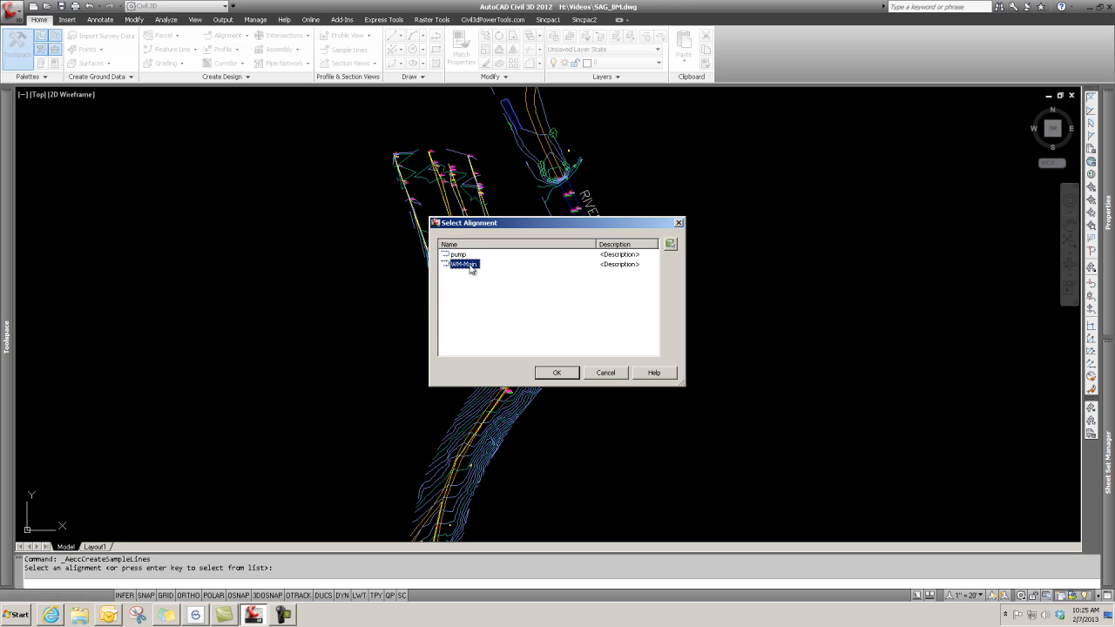
click(557, 372)
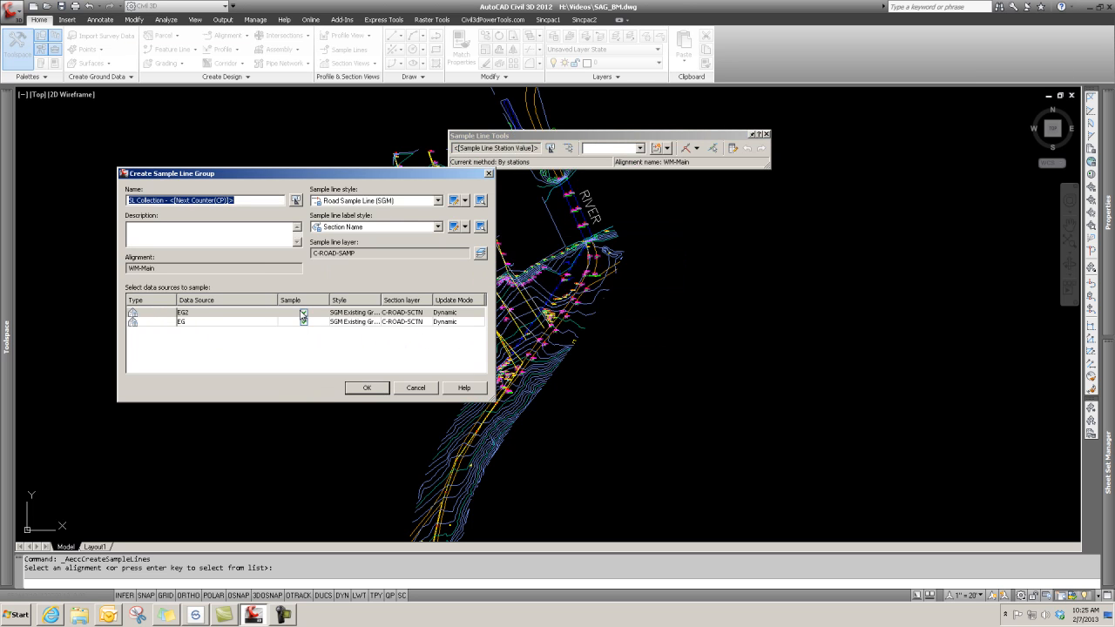
click(303, 312)
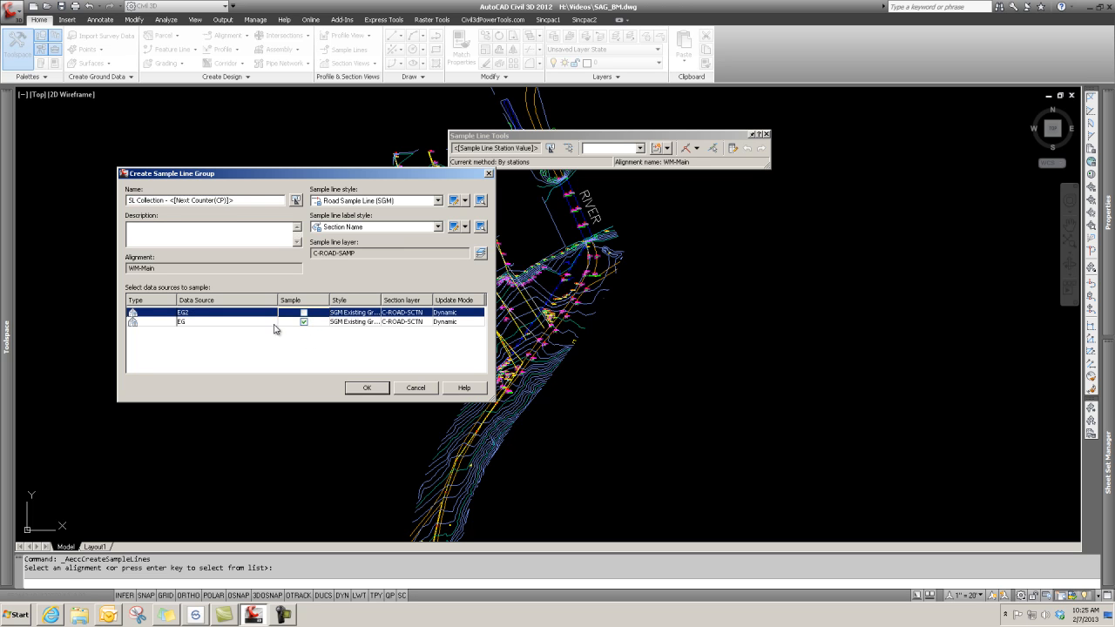
mouse_move(260, 344)
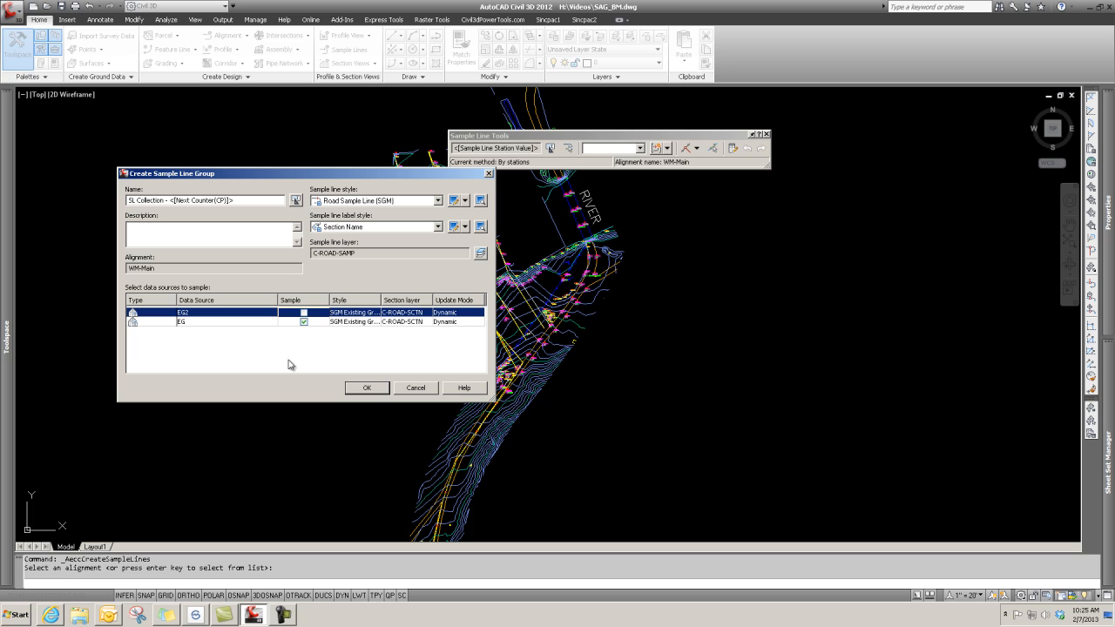
mouse_move(317, 358)
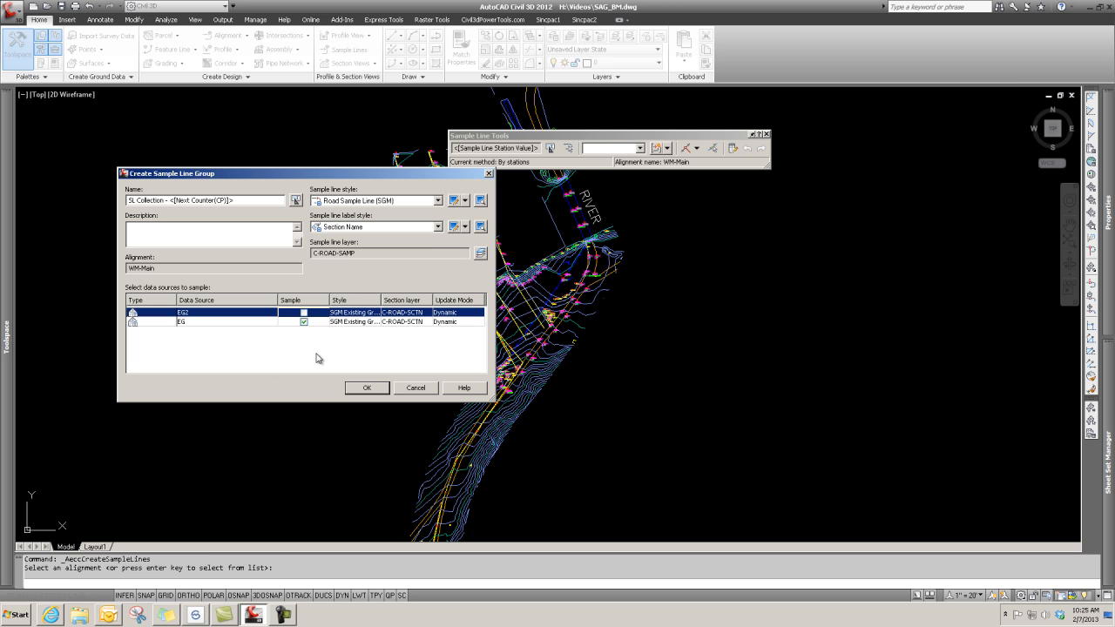
mouse_move(341, 348)
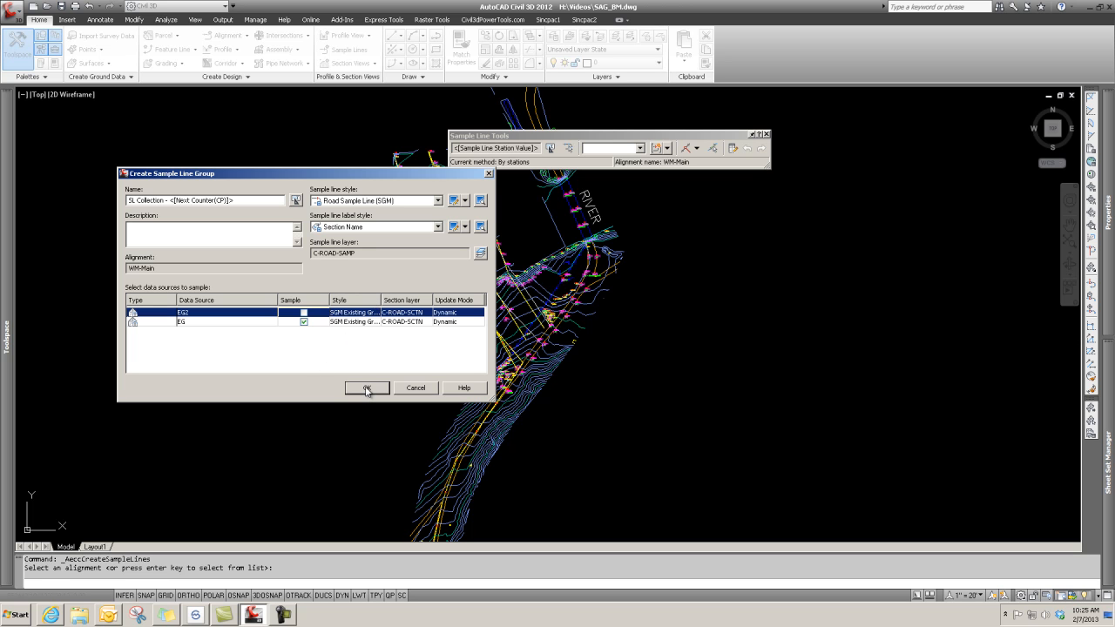
- Create the SL Collection group and list the sample line creation methods
click(366, 387)
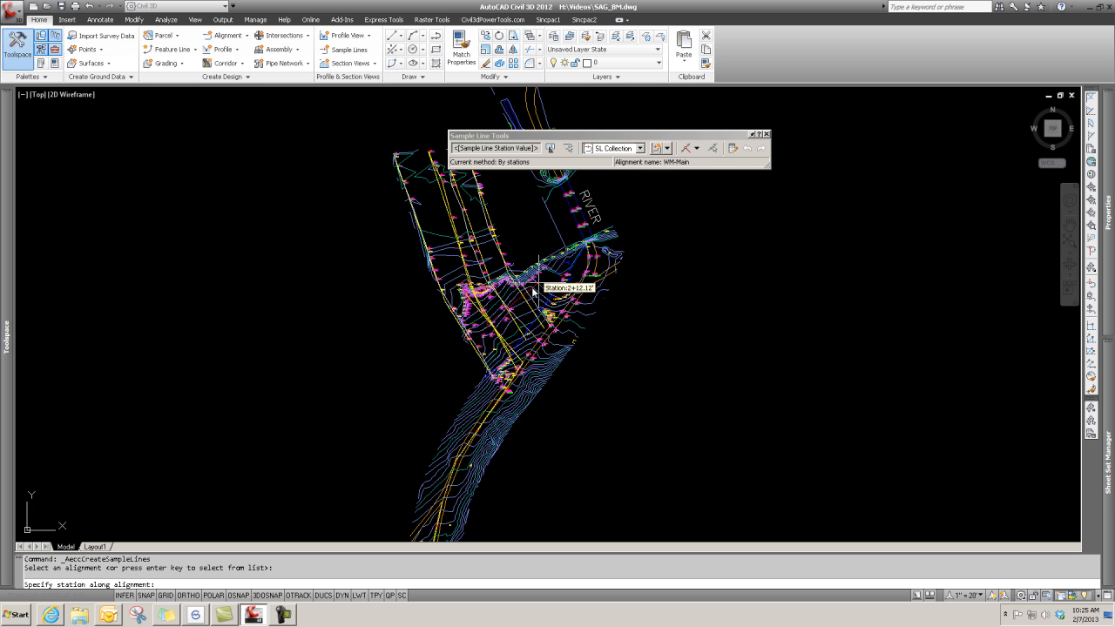
mouse_move(491, 359)
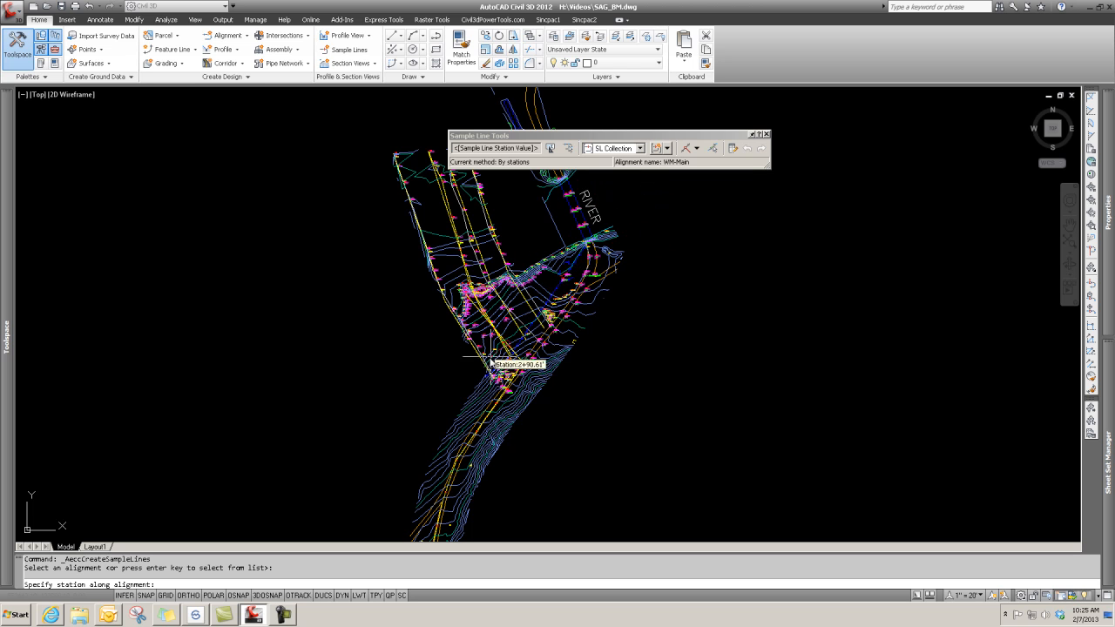
mouse_move(444, 484)
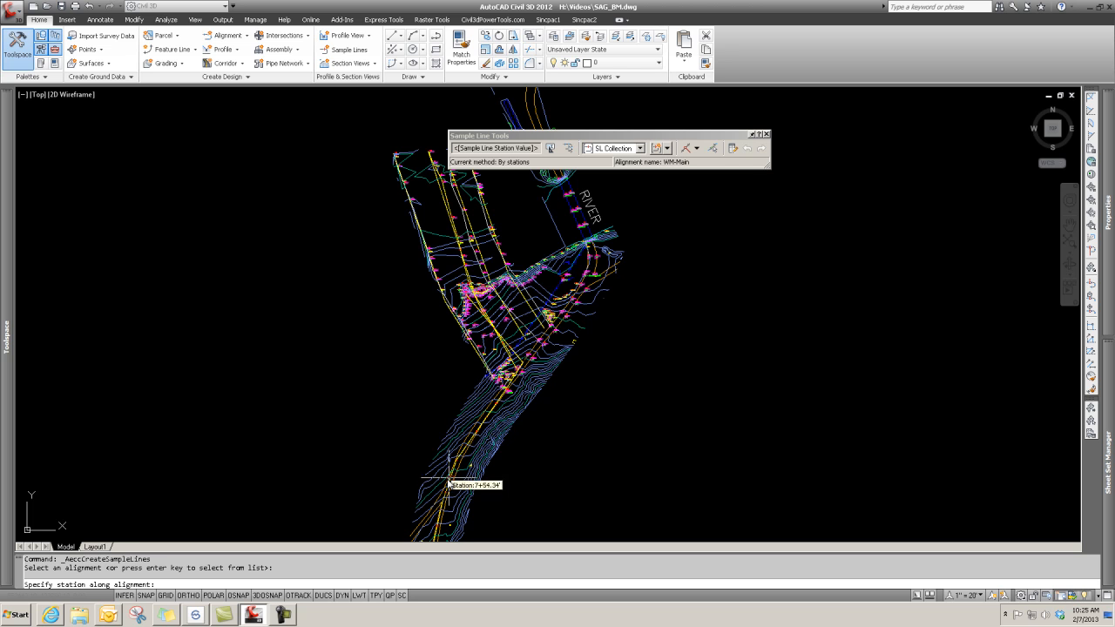
mouse_move(655, 194)
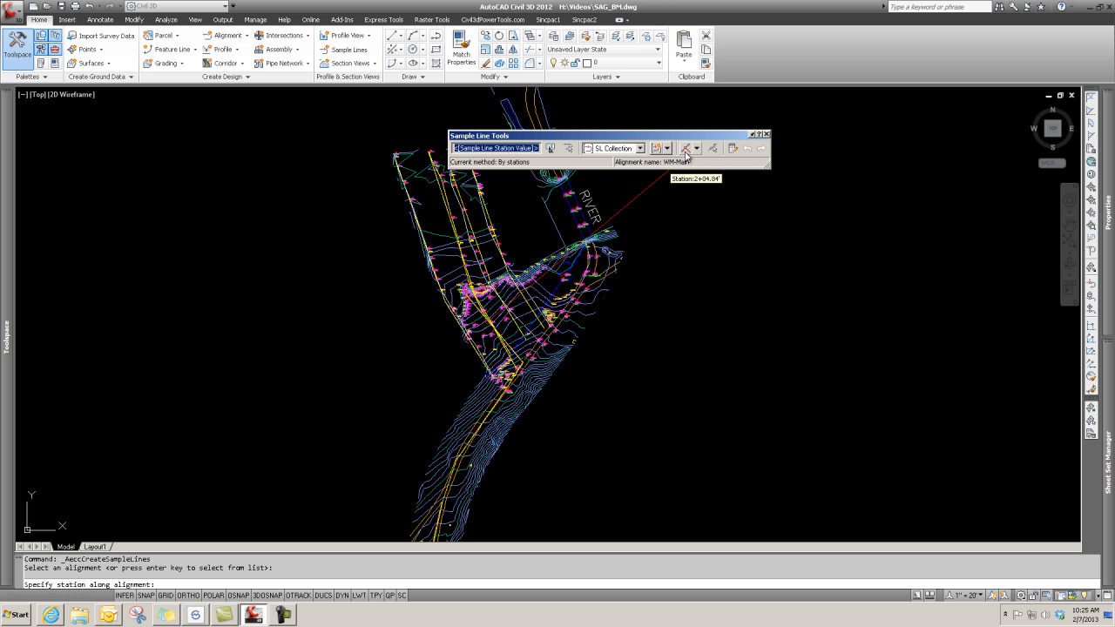
click(700, 148)
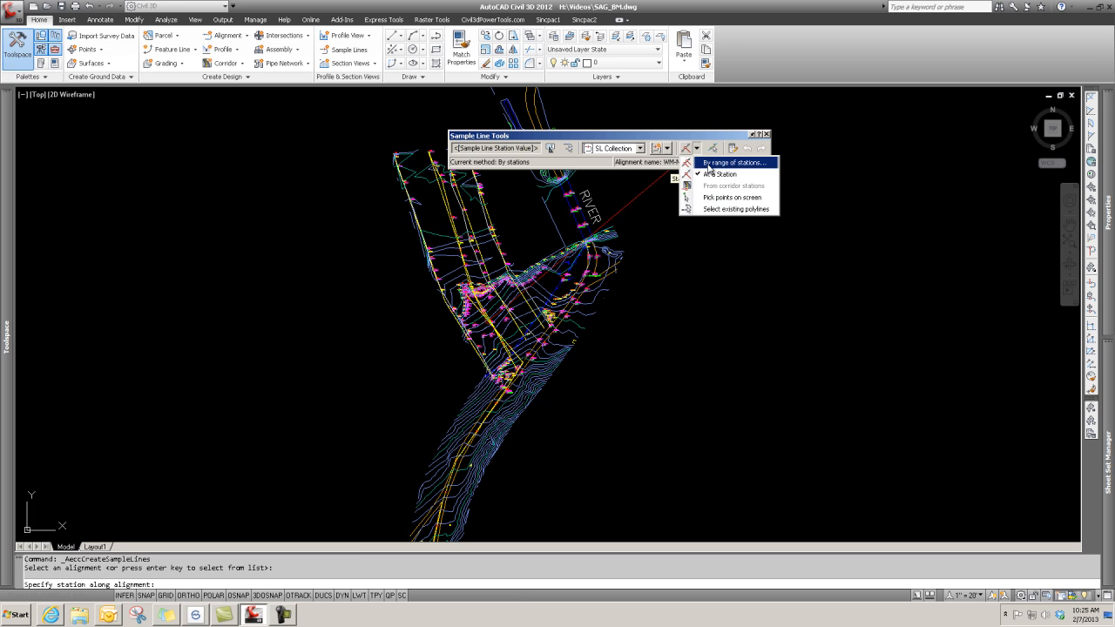
- Use By Station Range with 30' left and right swaths and 50' sampling increments
click(731, 163)
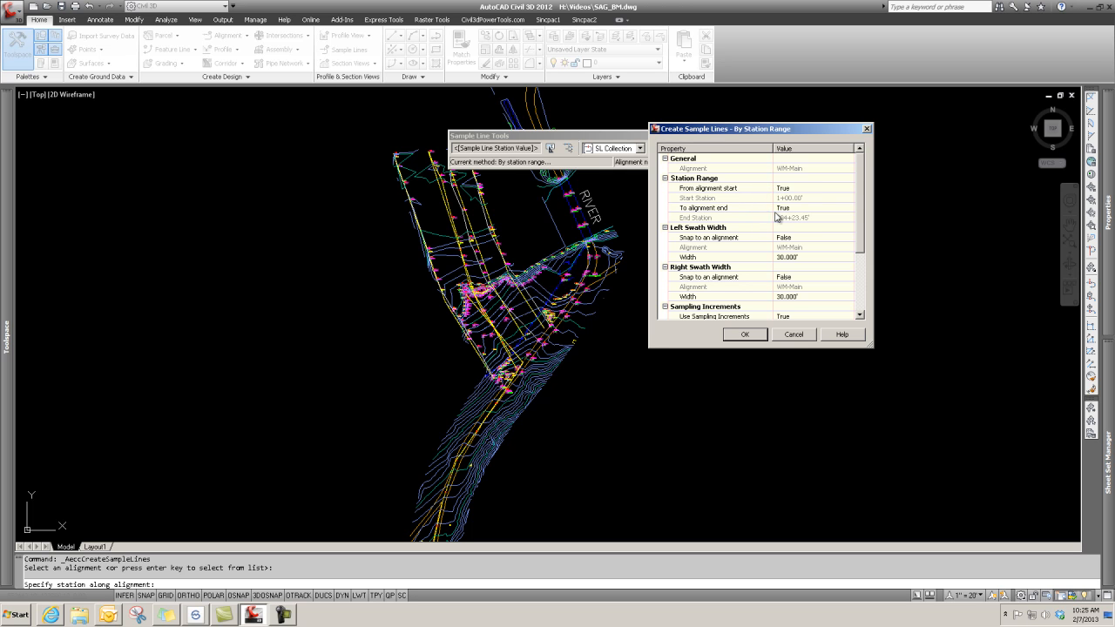
mouse_move(798, 223)
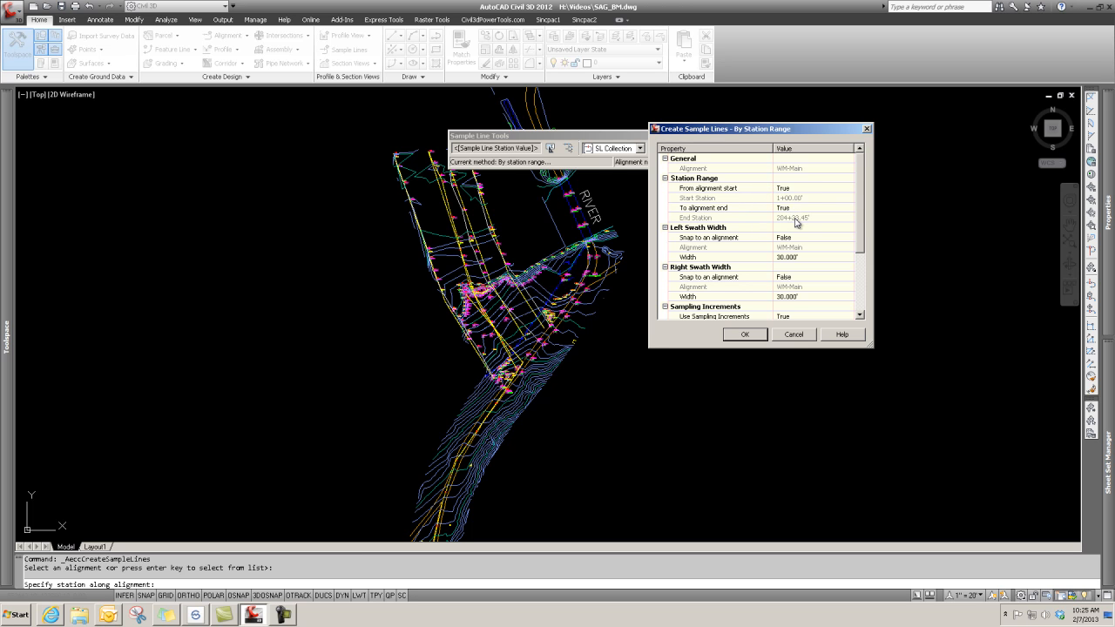
mouse_move(804, 265)
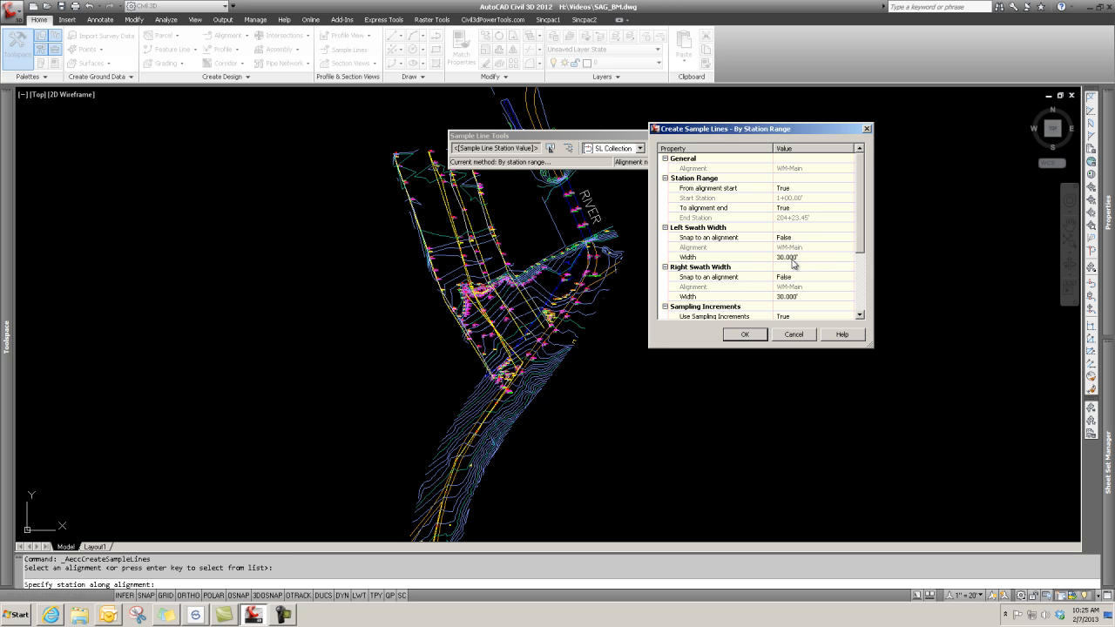
mouse_move(700, 244)
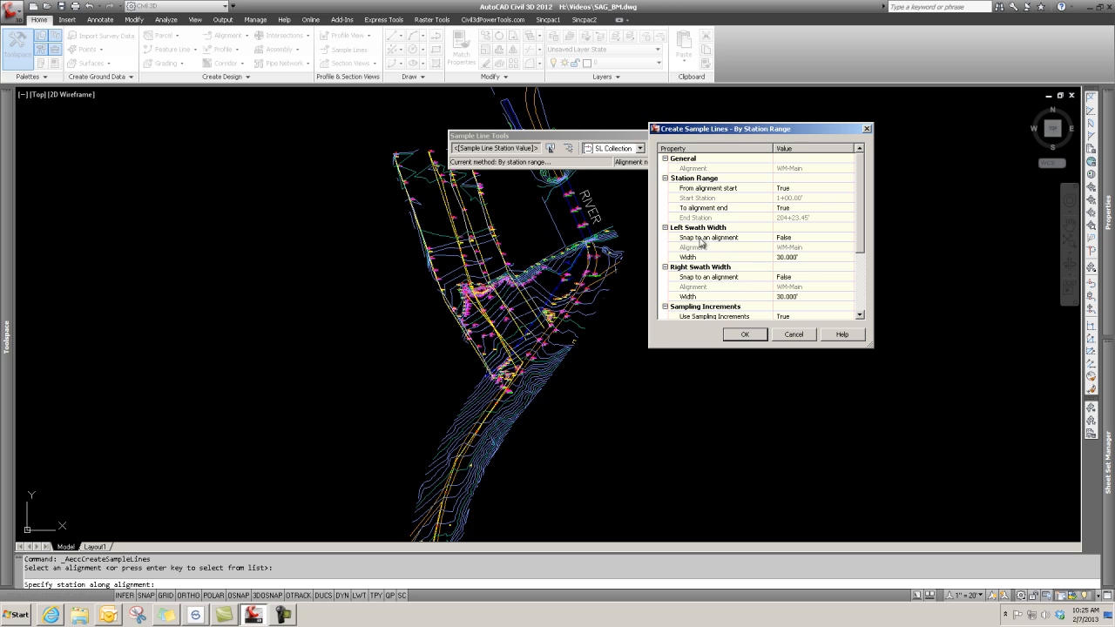
mouse_move(791, 263)
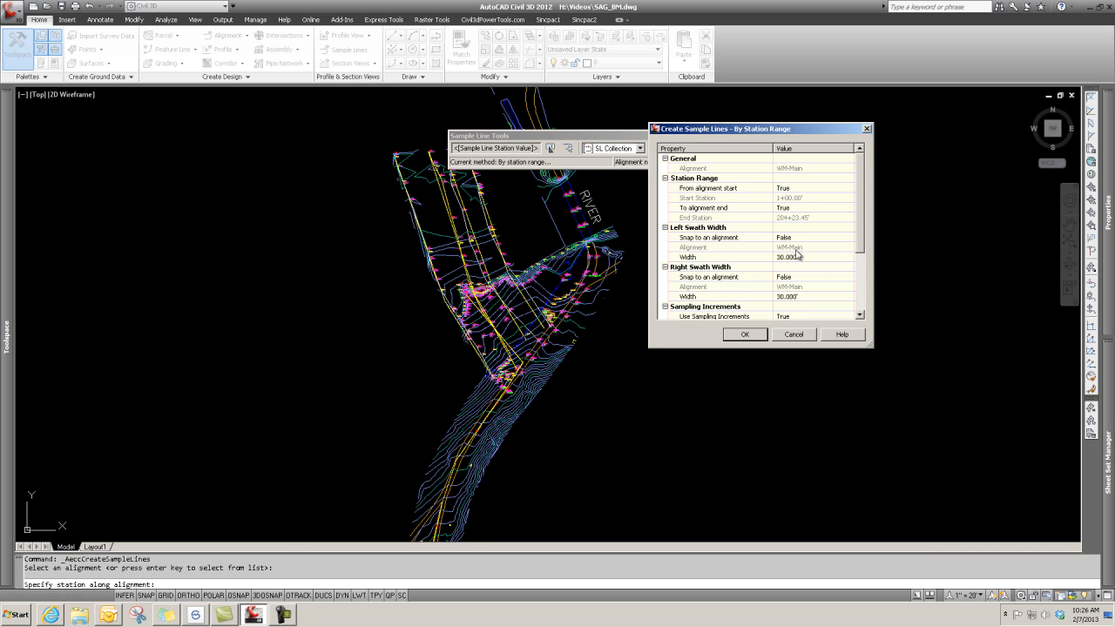
mouse_move(809, 272)
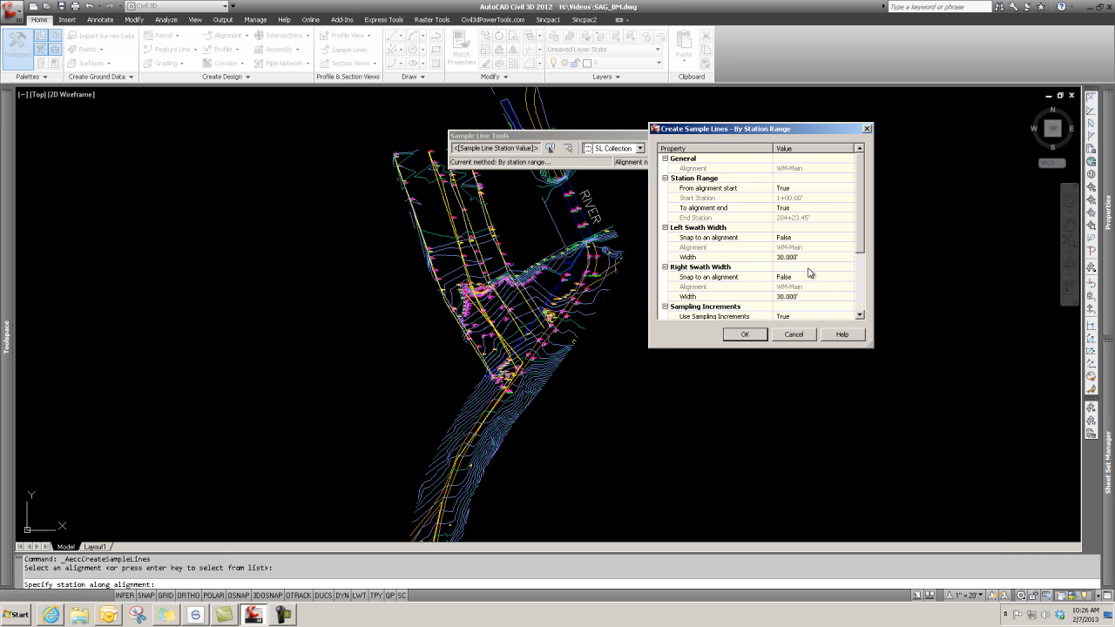
mouse_move(789, 264)
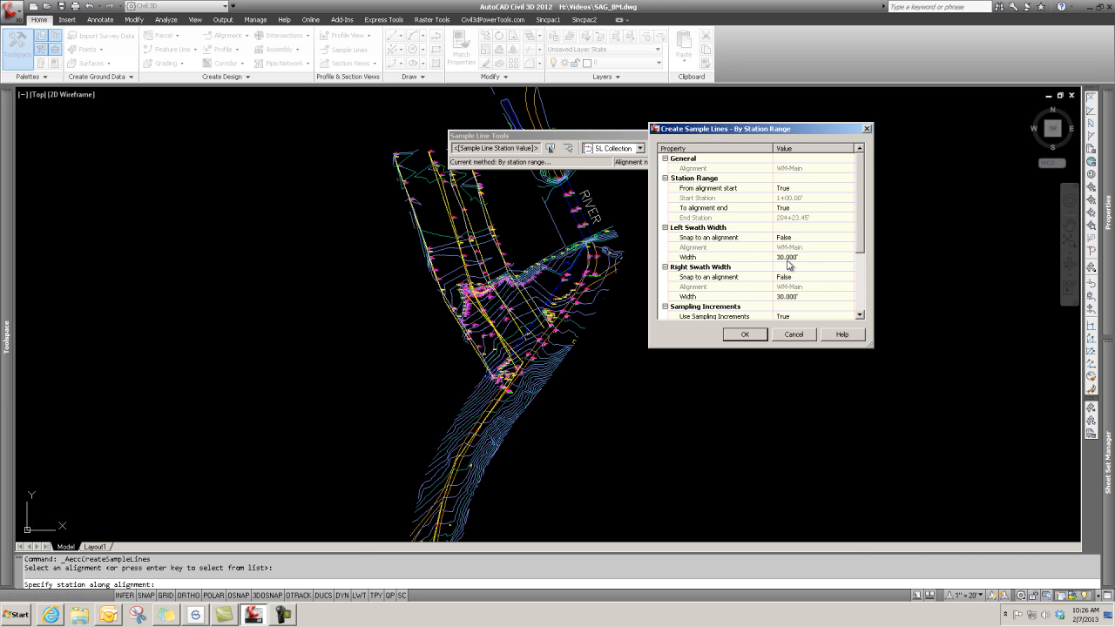
mouse_move(803, 276)
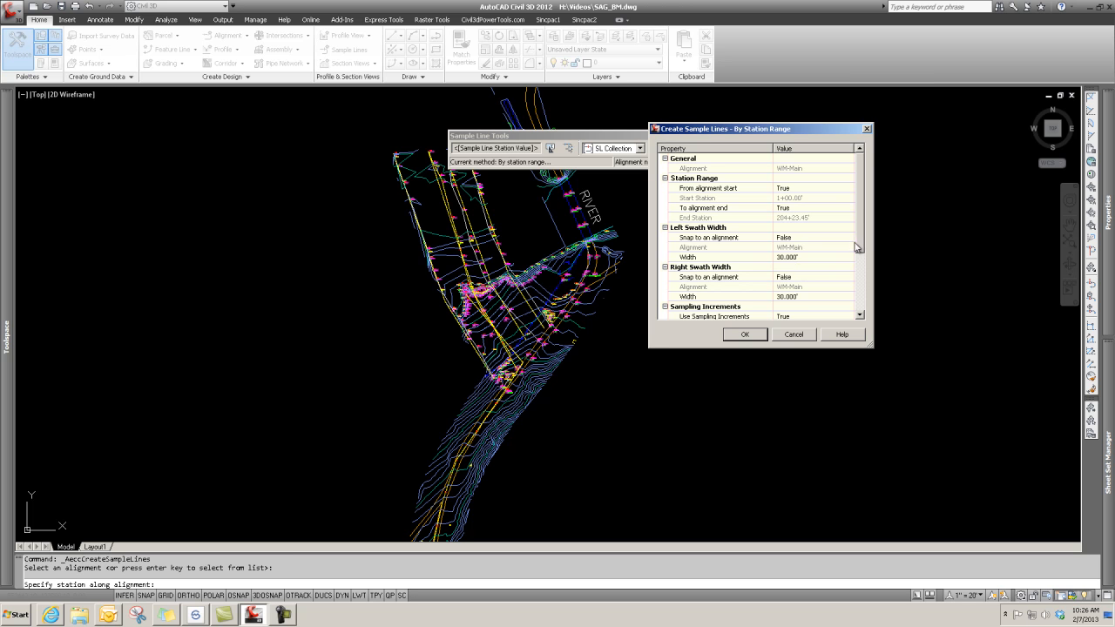
scroll(down, 3)
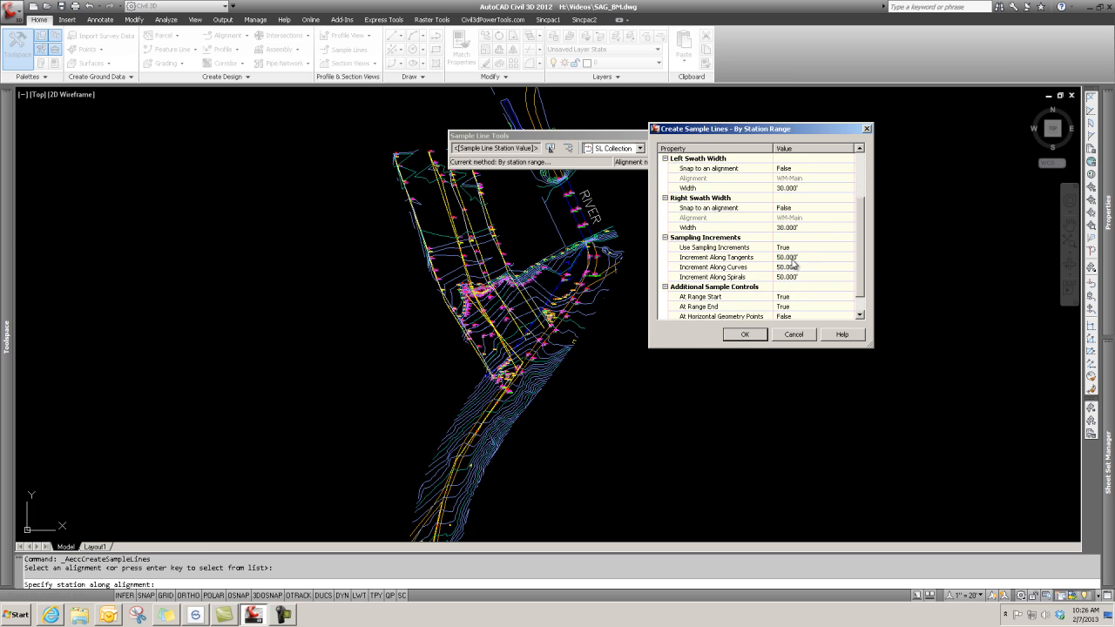
mouse_move(780, 265)
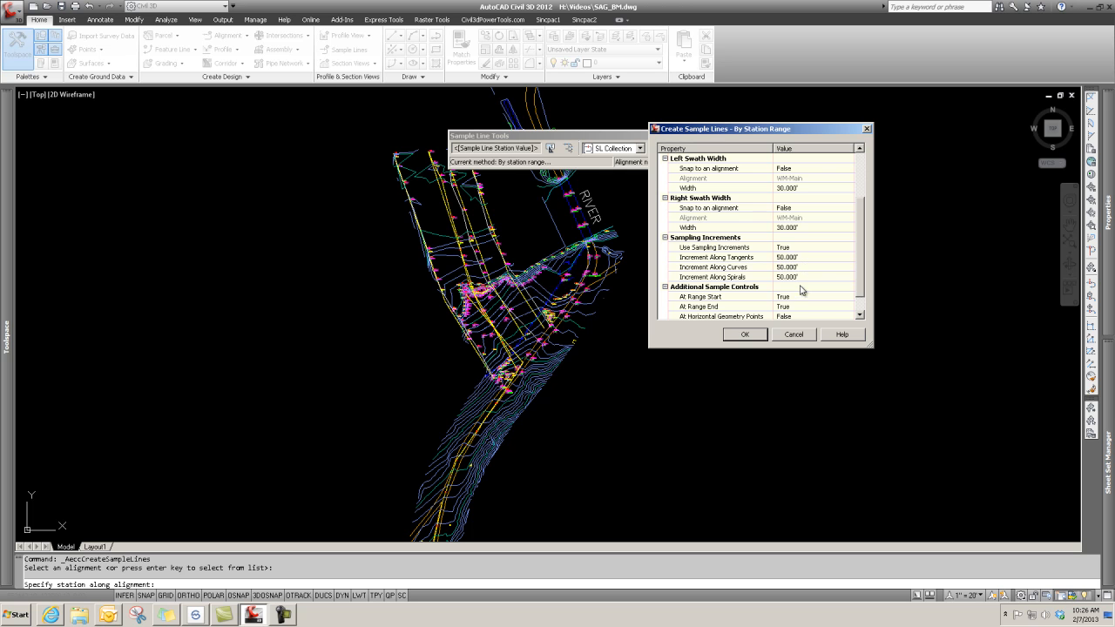
mouse_move(700, 316)
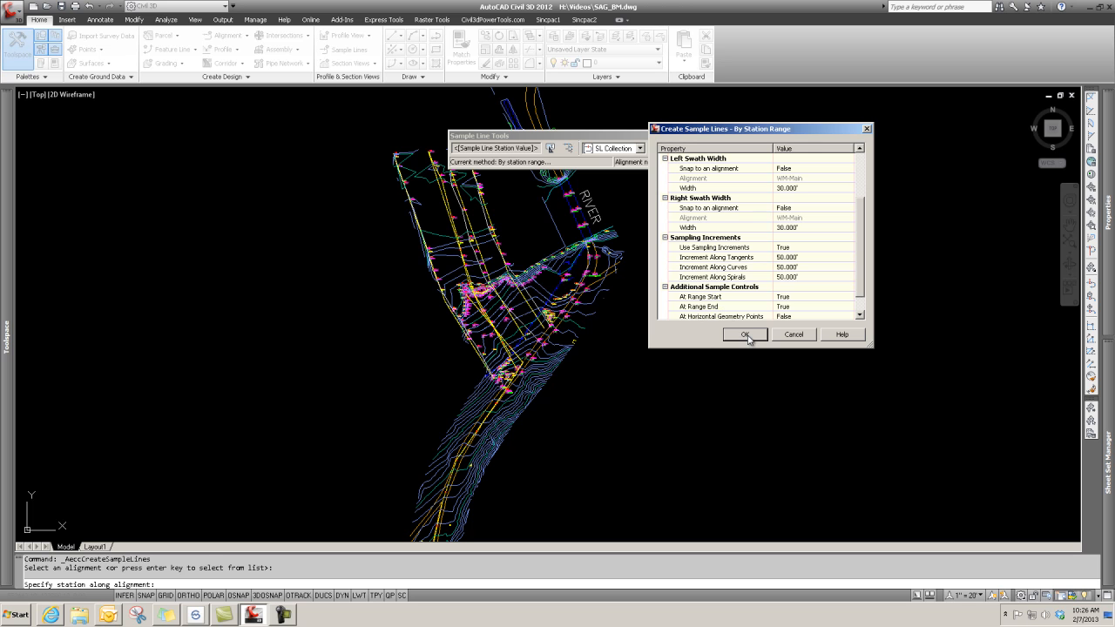
- Accept the station-range settings to generate the sample lines along WM-Main
click(745, 334)
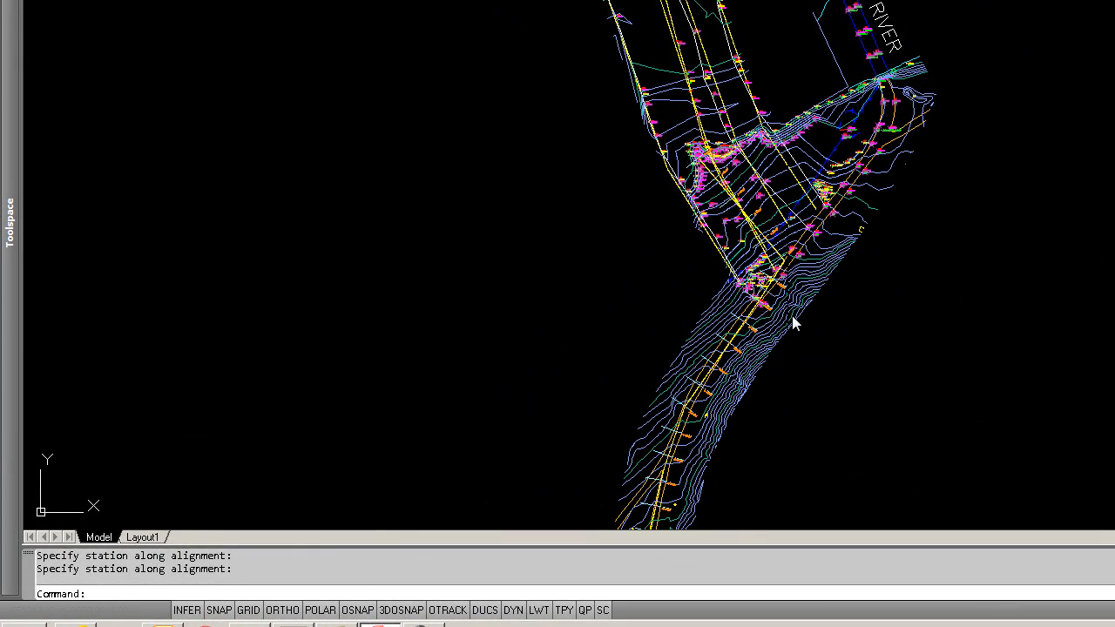
mouse_move(808, 361)
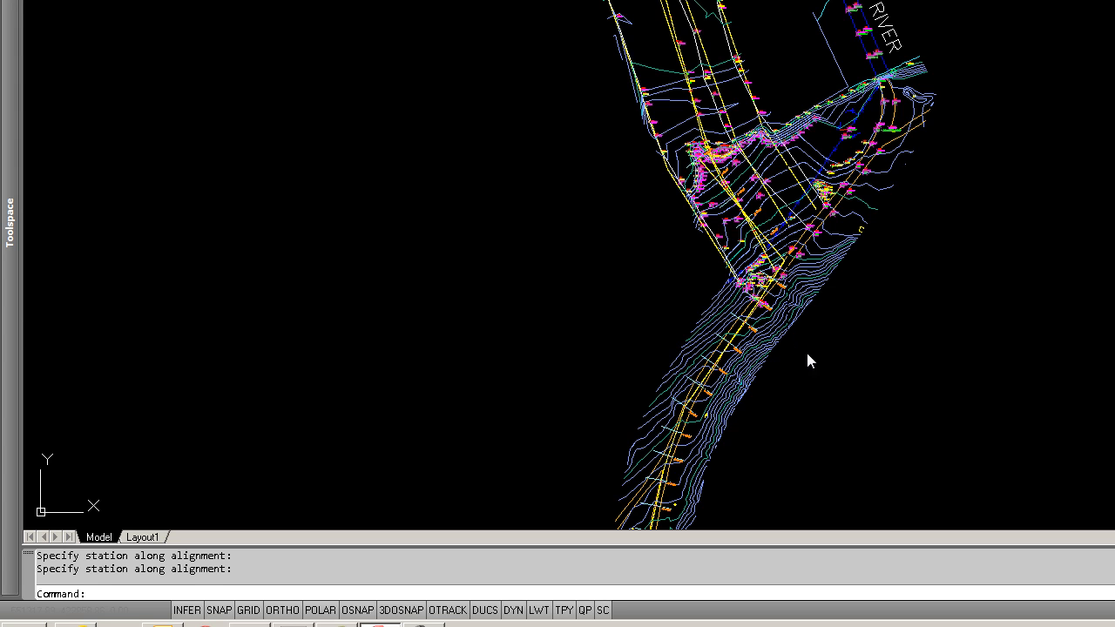
mouse_move(853, 454)
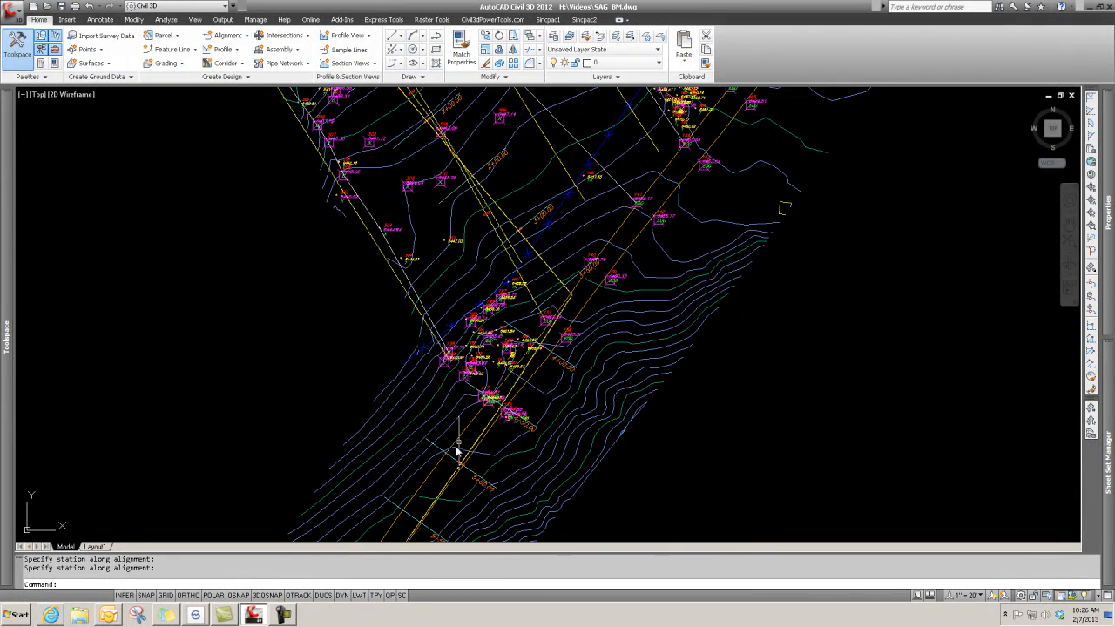
mouse_move(599, 288)
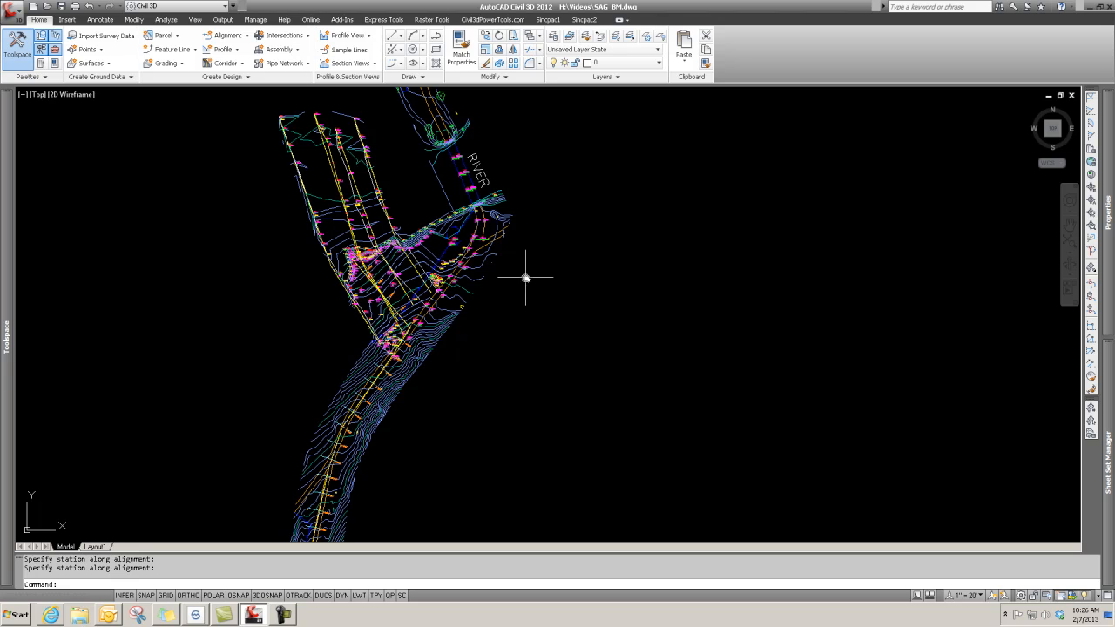
mouse_move(582, 278)
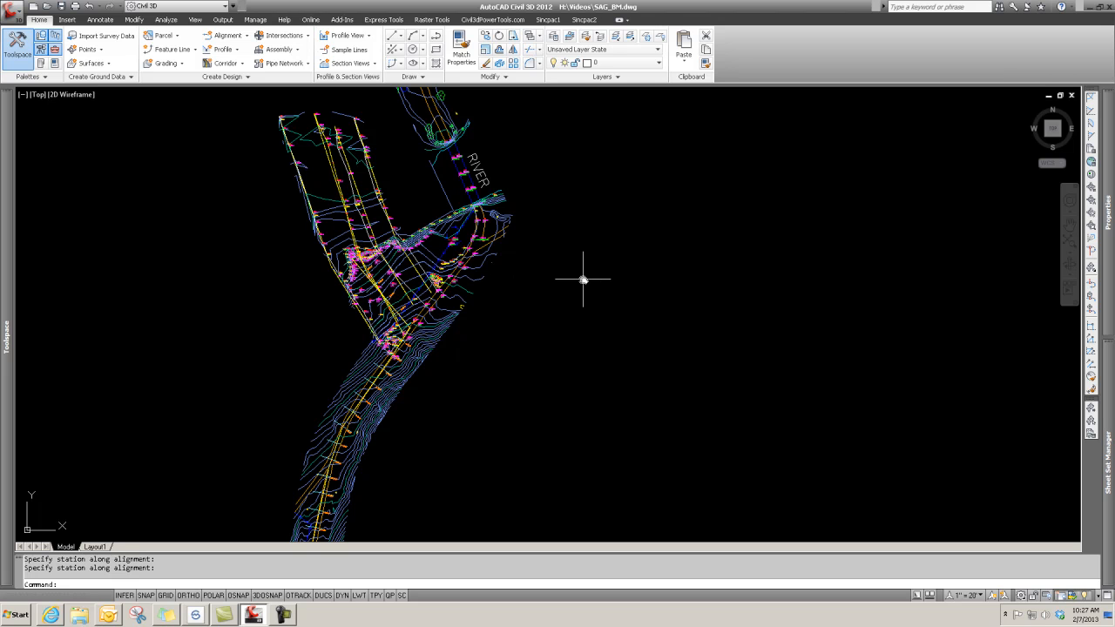
mouse_move(355, 164)
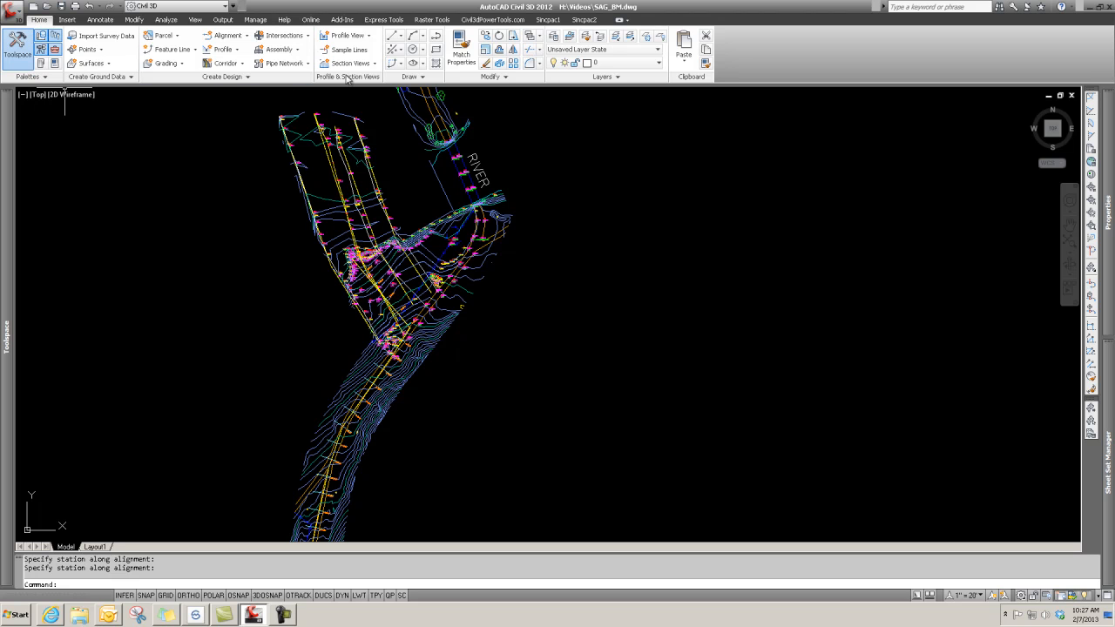
mouse_move(366, 82)
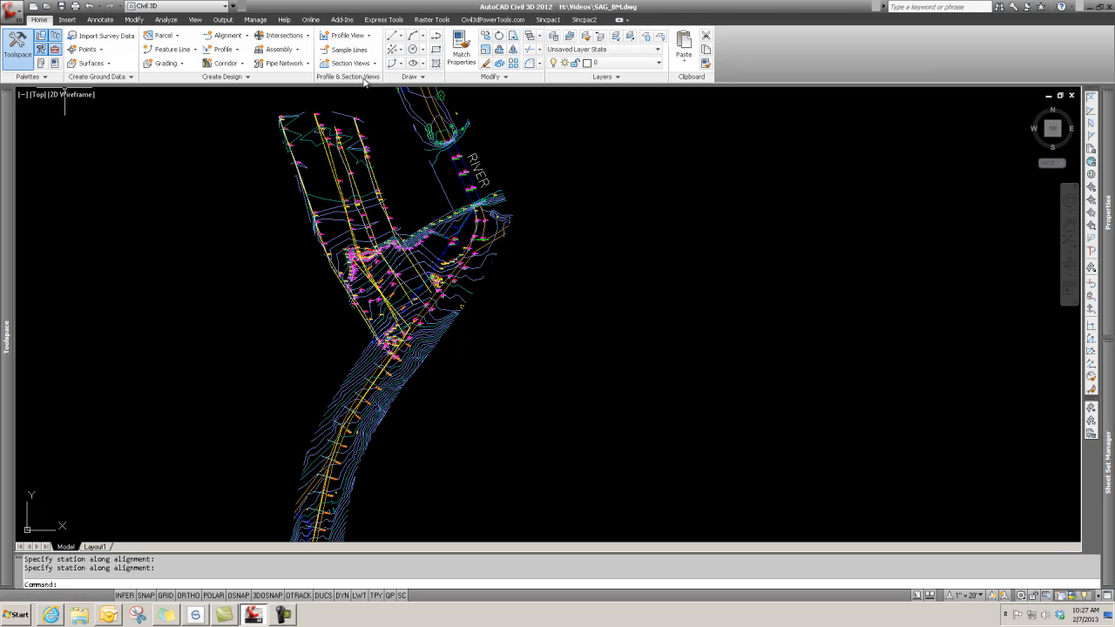
mouse_move(349, 63)
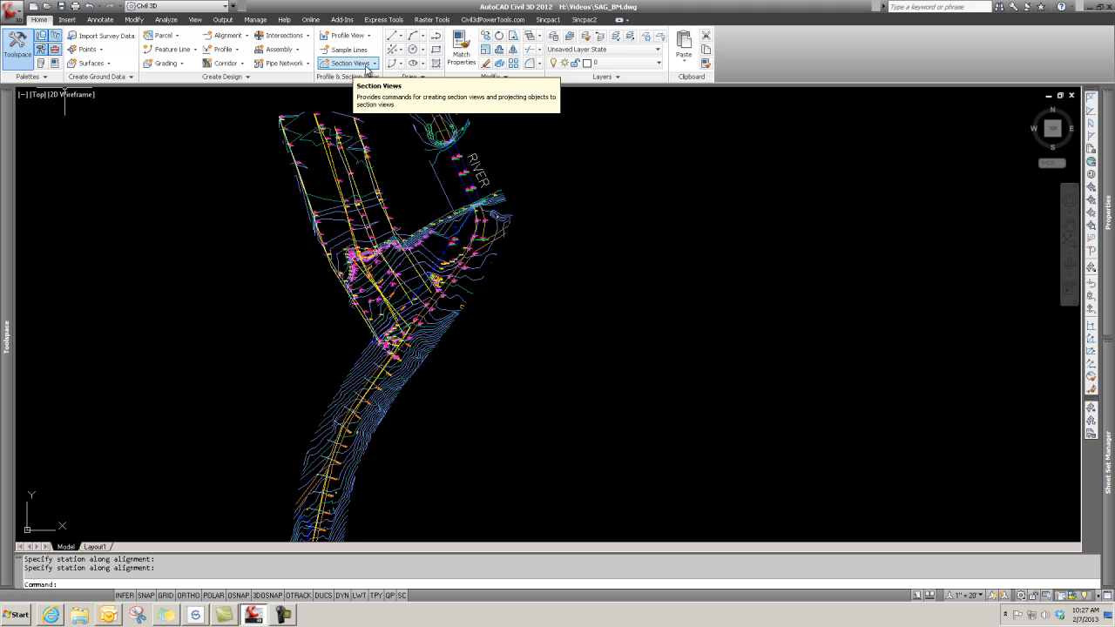
click(350, 63)
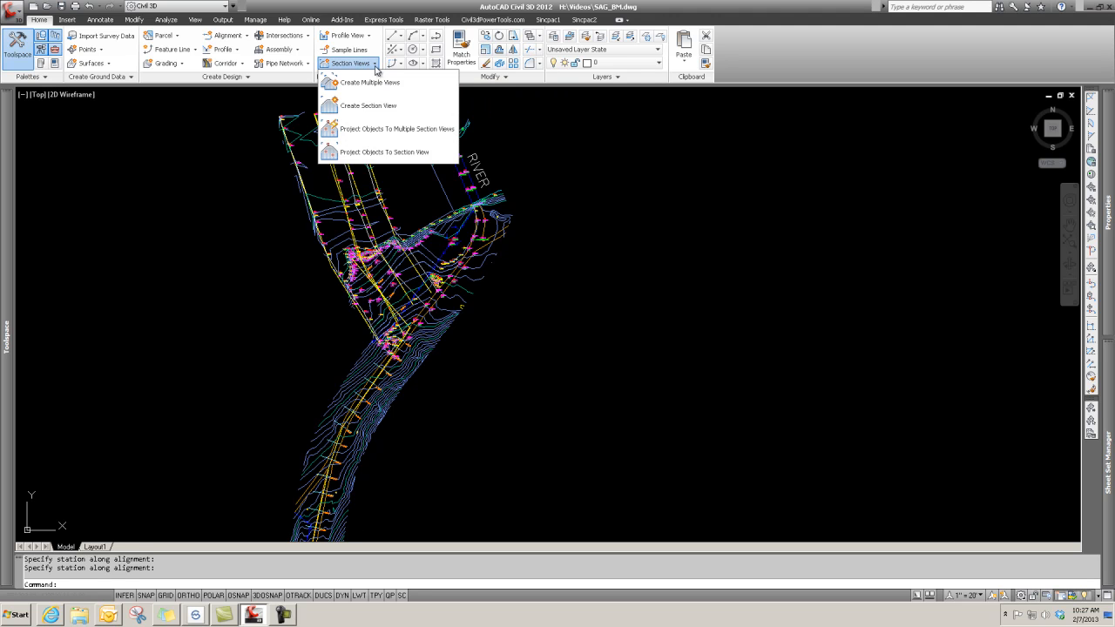
mouse_move(369, 82)
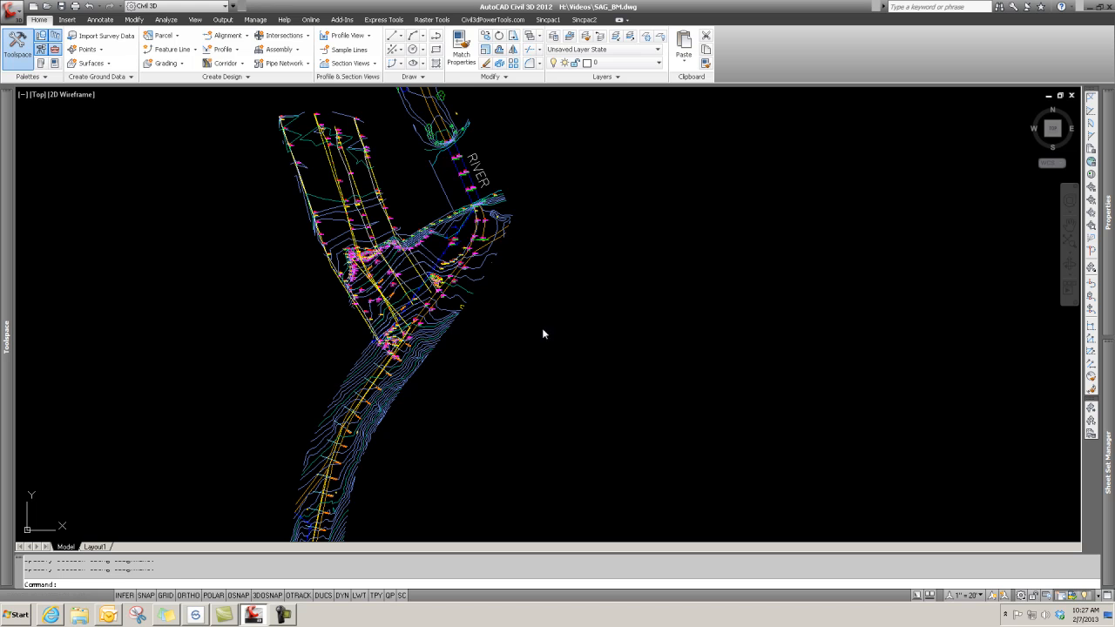
- Start Create Multiple Views for WM-Main with group SL Collection - 2
click(348, 62)
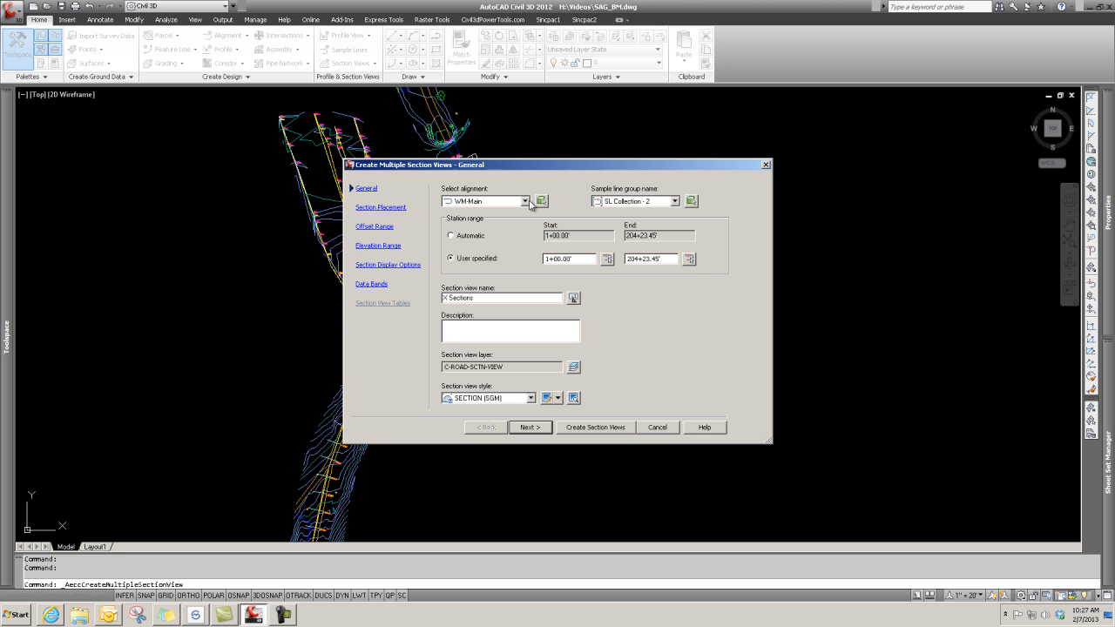
mouse_move(609, 209)
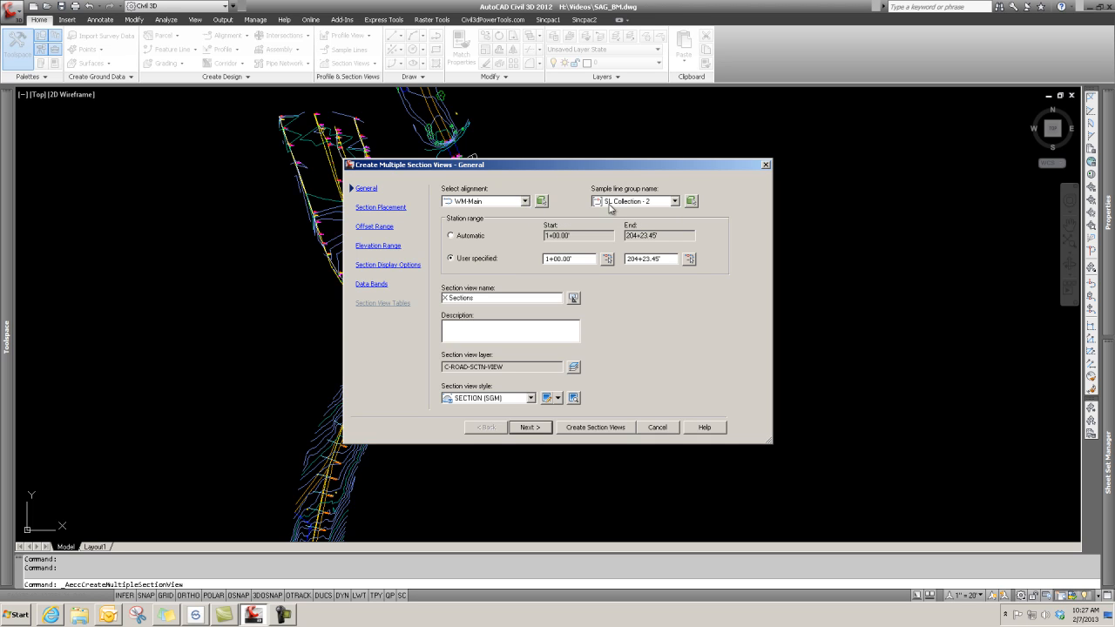
mouse_move(631, 211)
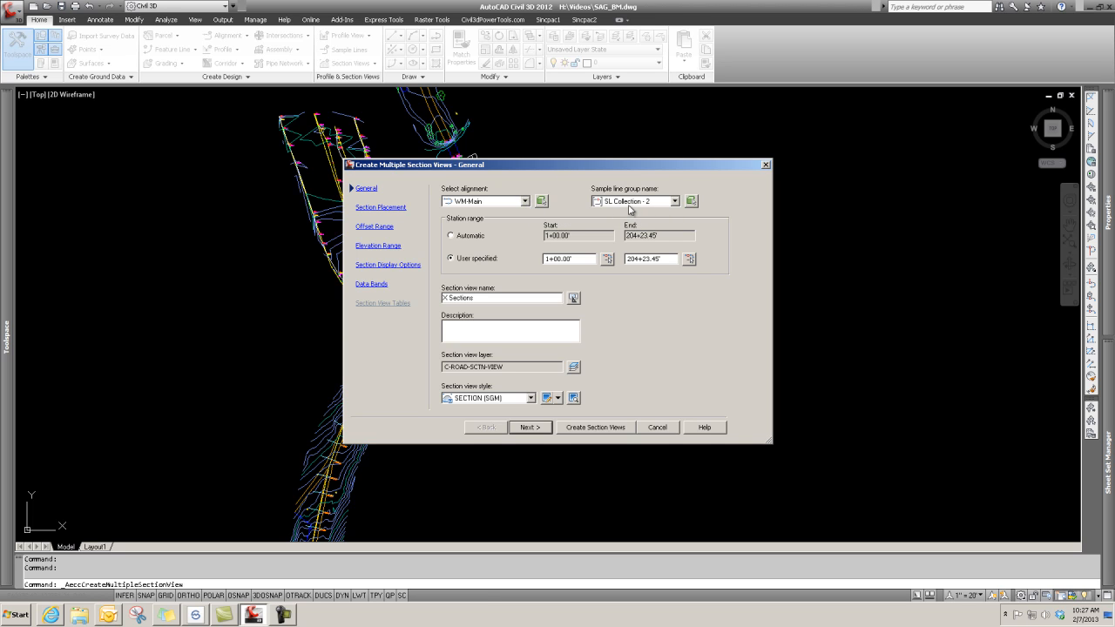
mouse_move(665, 212)
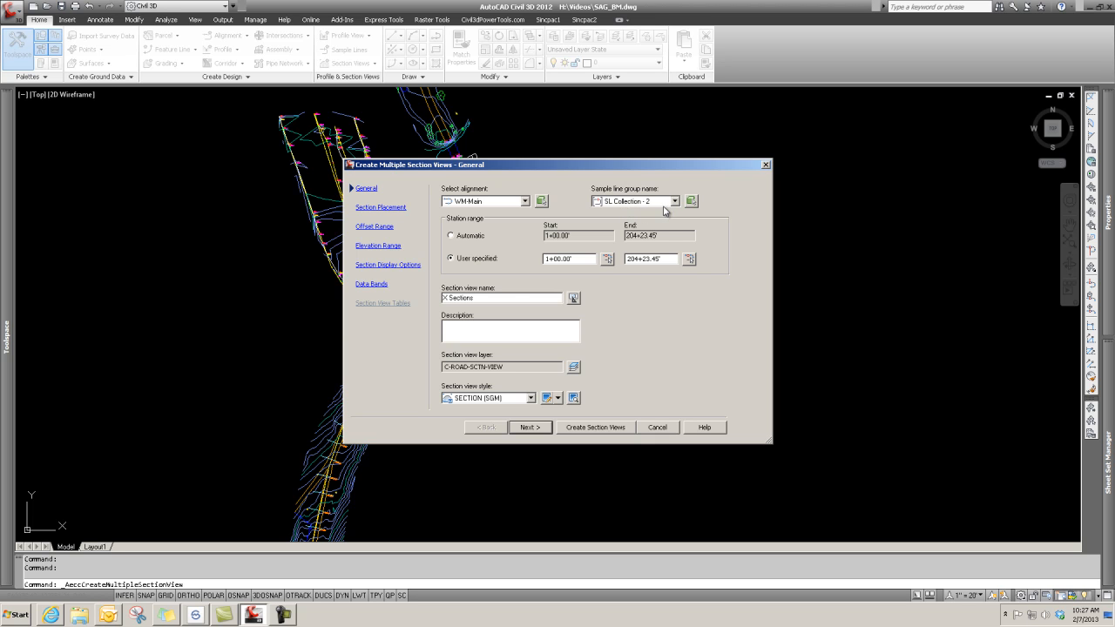
mouse_move(486, 282)
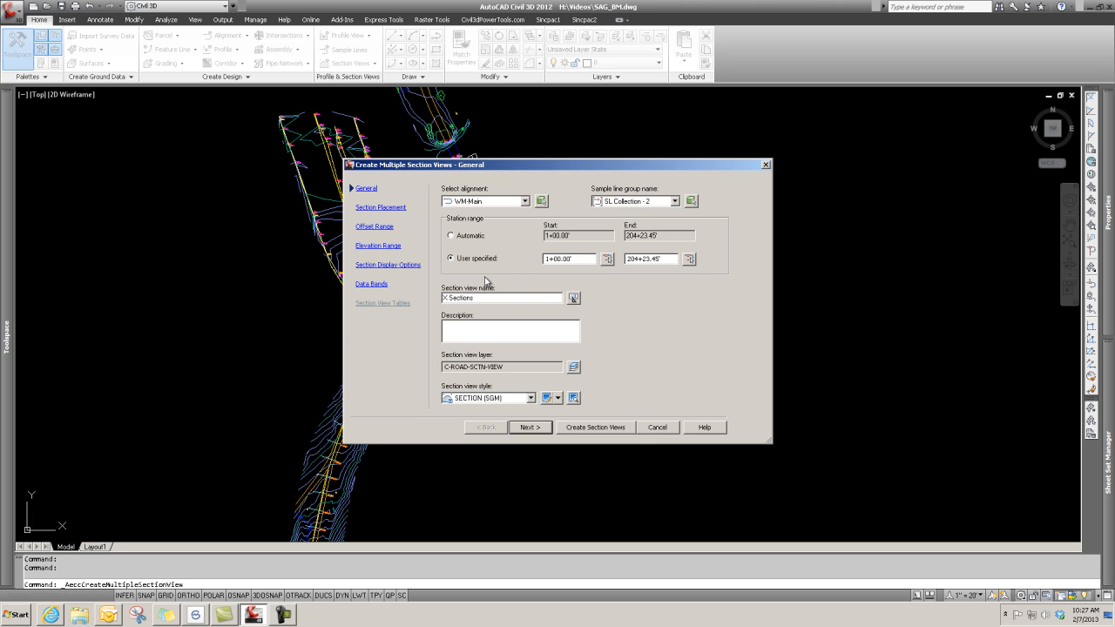
mouse_move(509, 385)
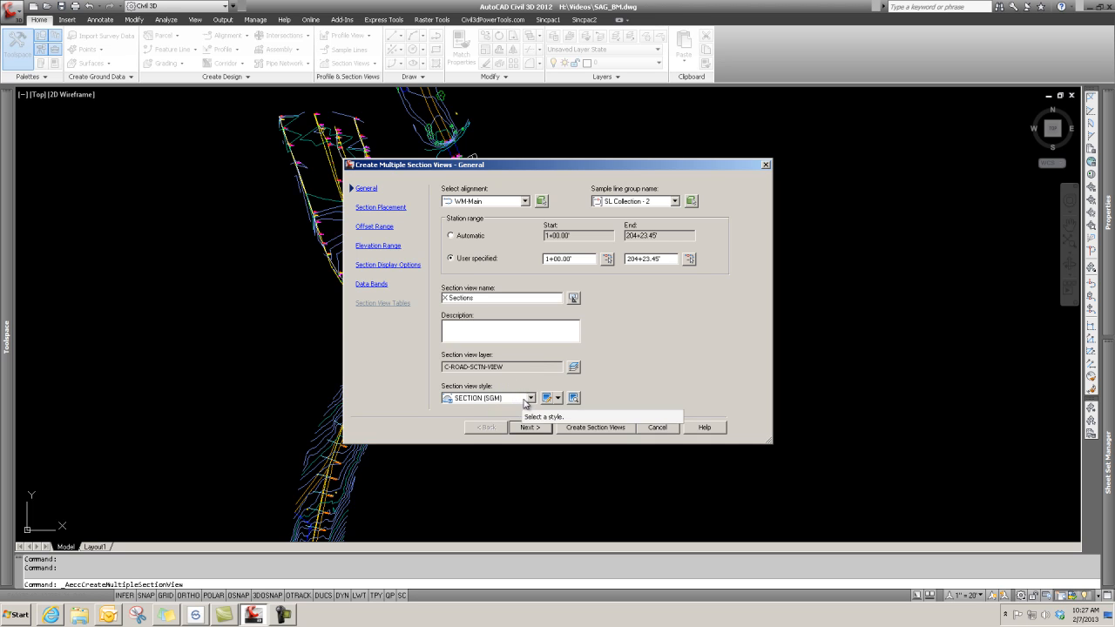
mouse_move(509, 414)
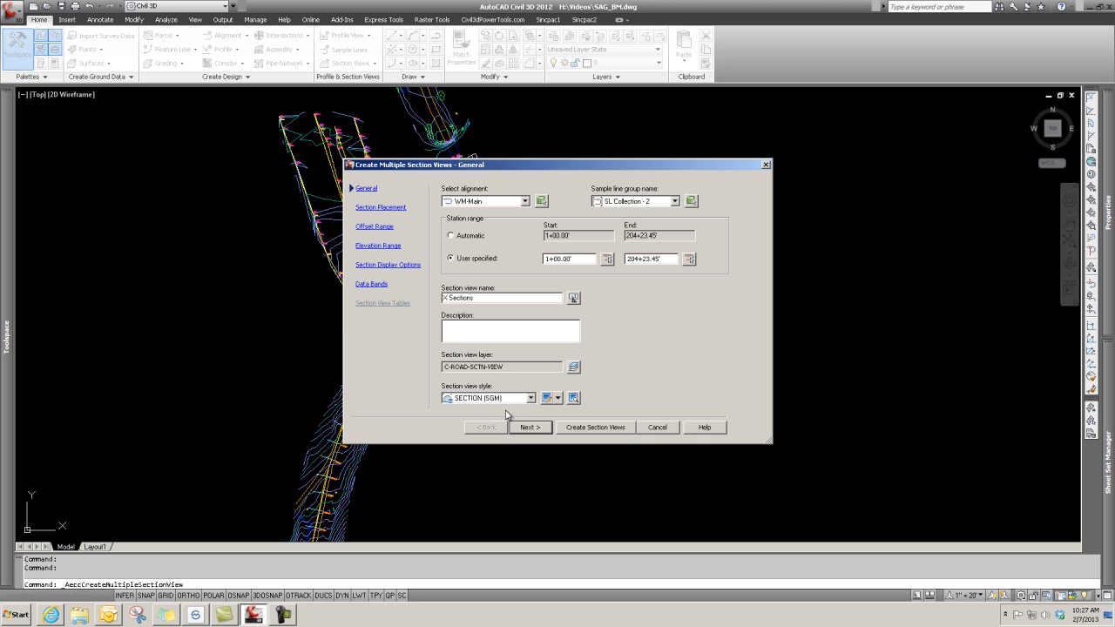
mouse_move(497, 407)
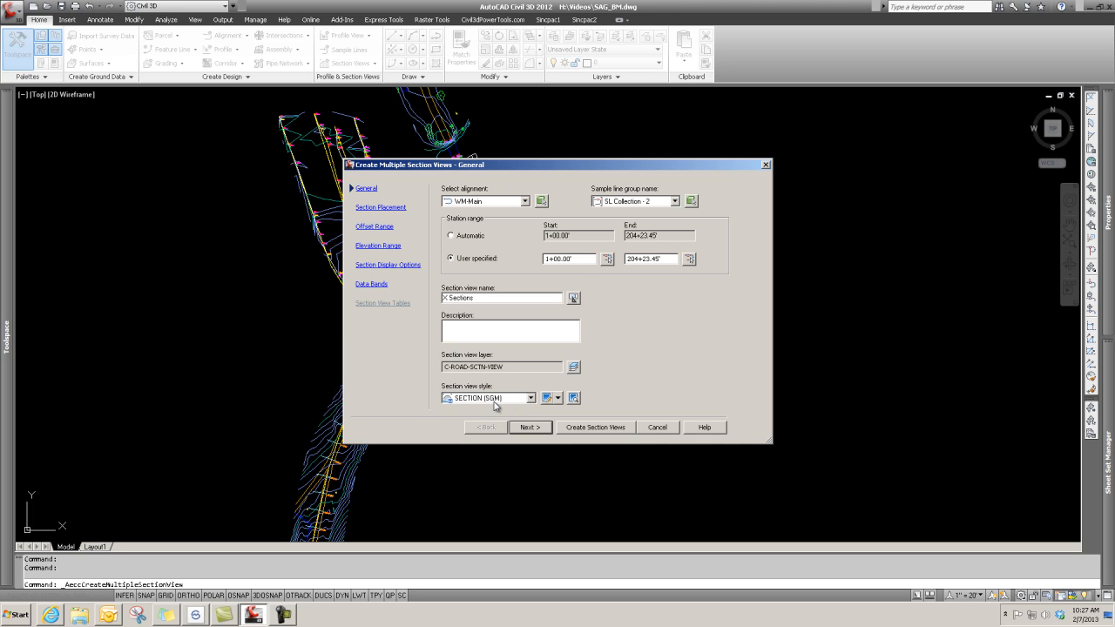
mouse_move(634, 393)
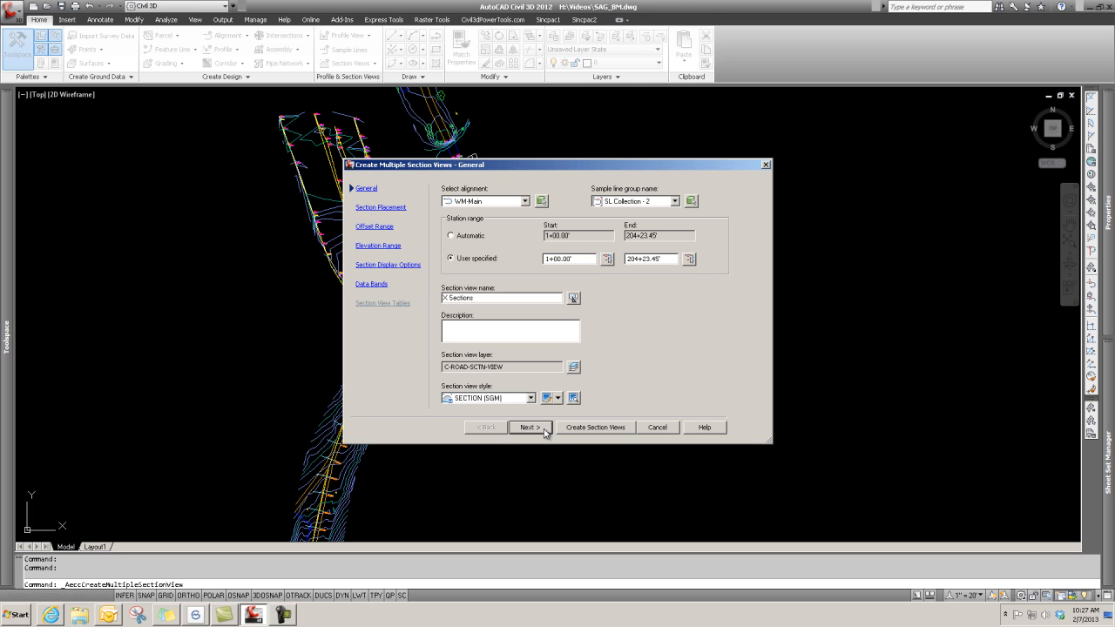
- Set Production placement with the cross section sheet template and Plot All group plot style
click(526, 427)
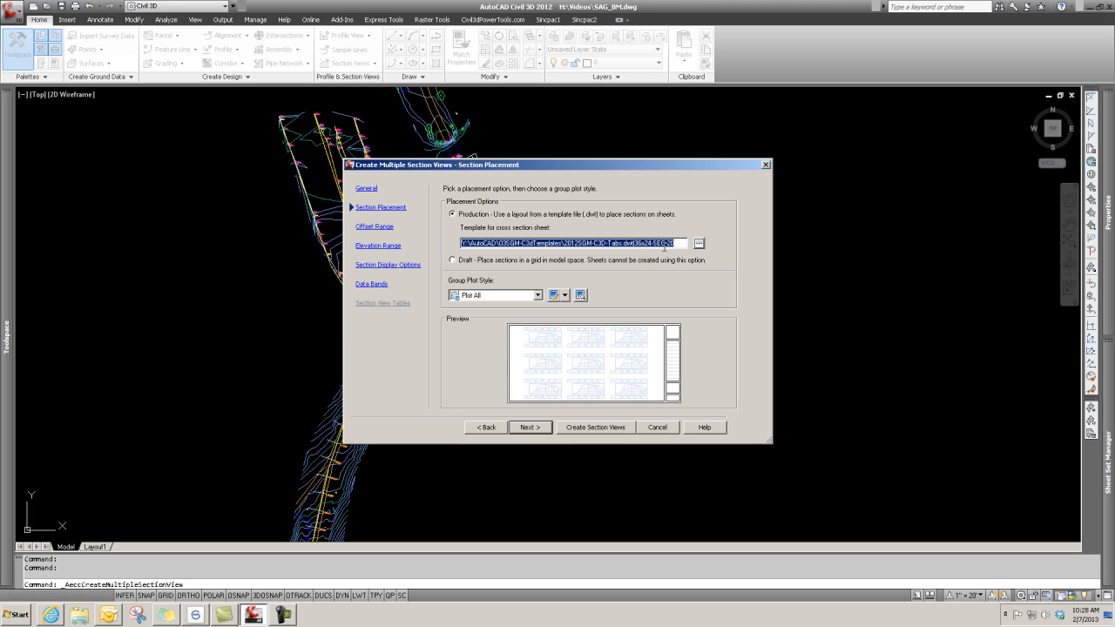
mouse_move(664, 254)
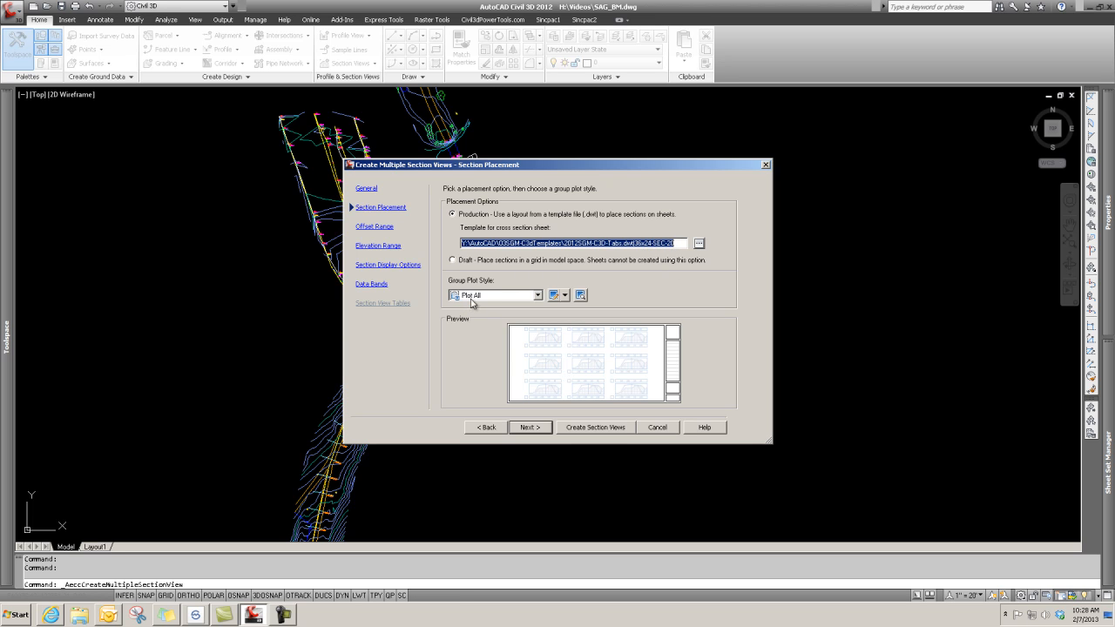
mouse_move(491, 305)
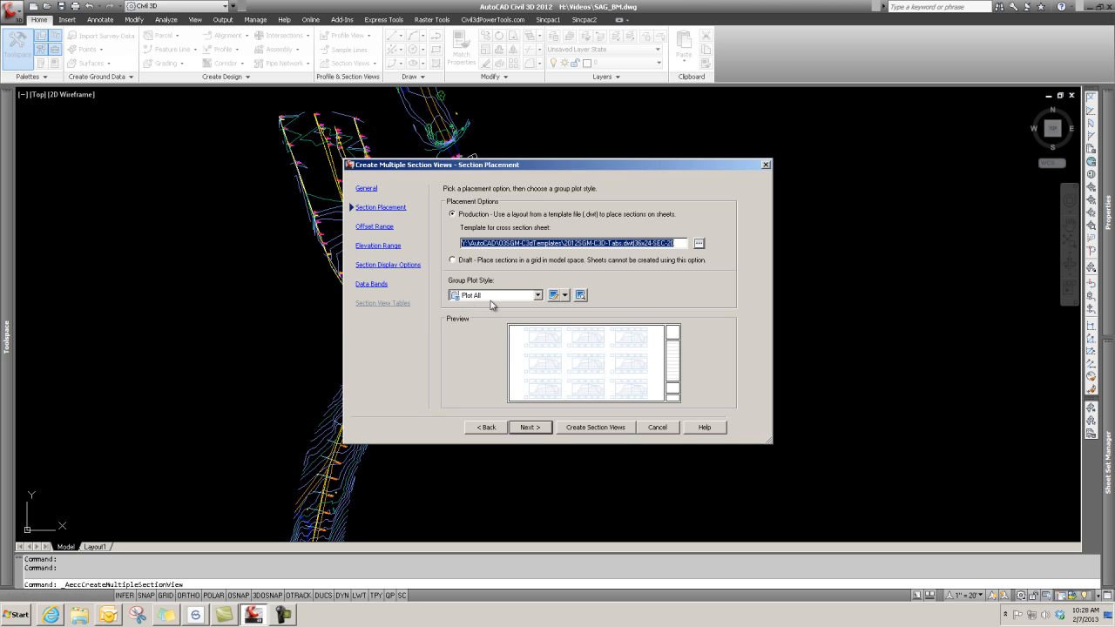
mouse_move(522, 307)
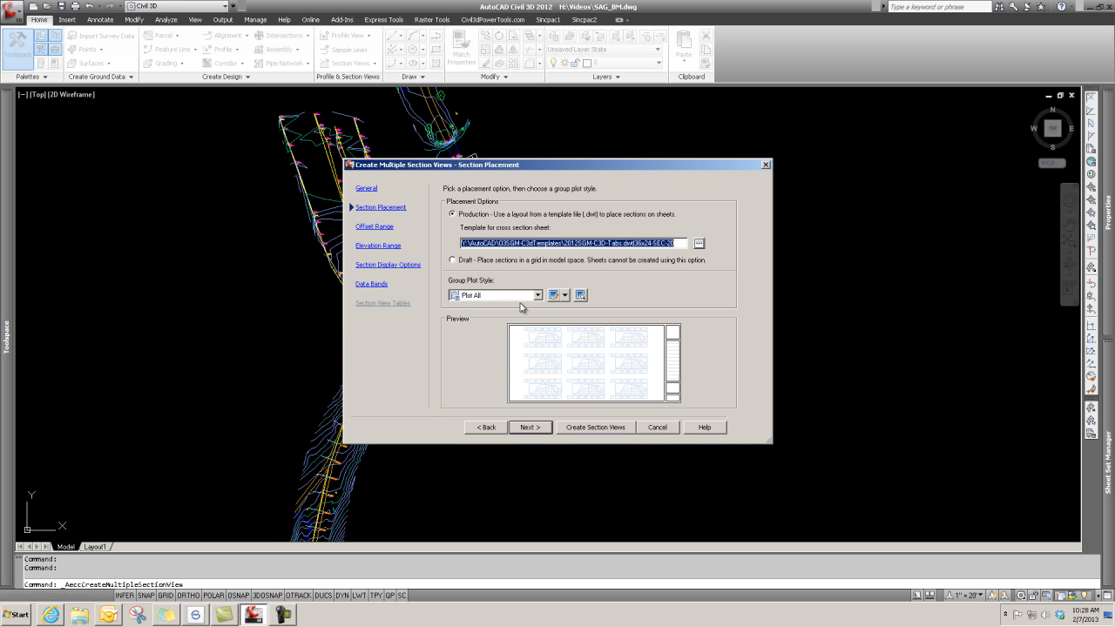
mouse_move(540, 317)
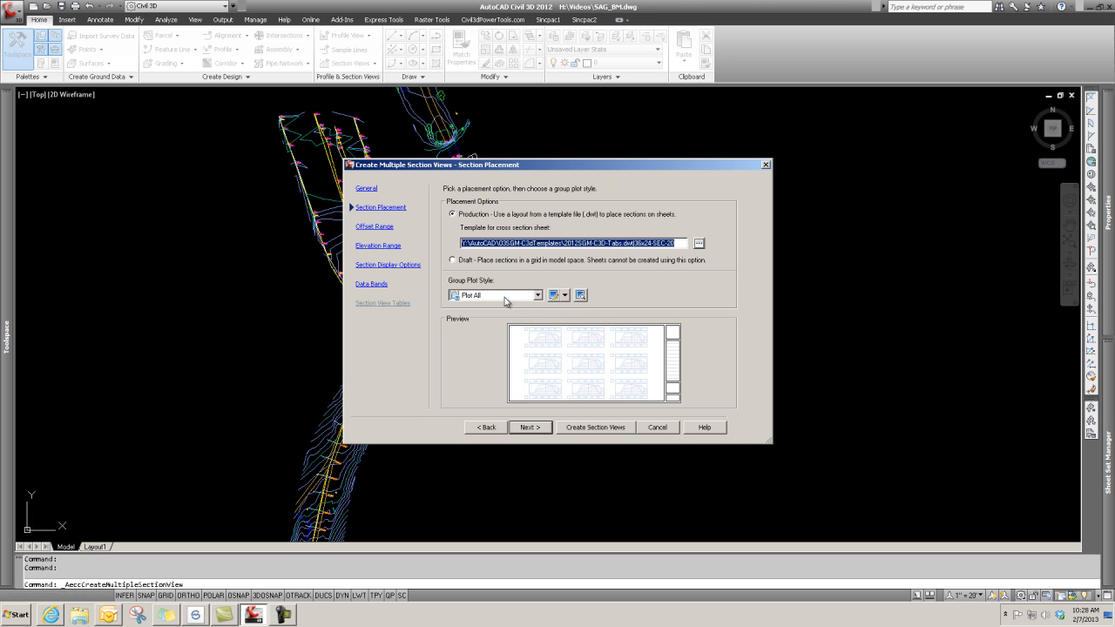
mouse_move(534, 436)
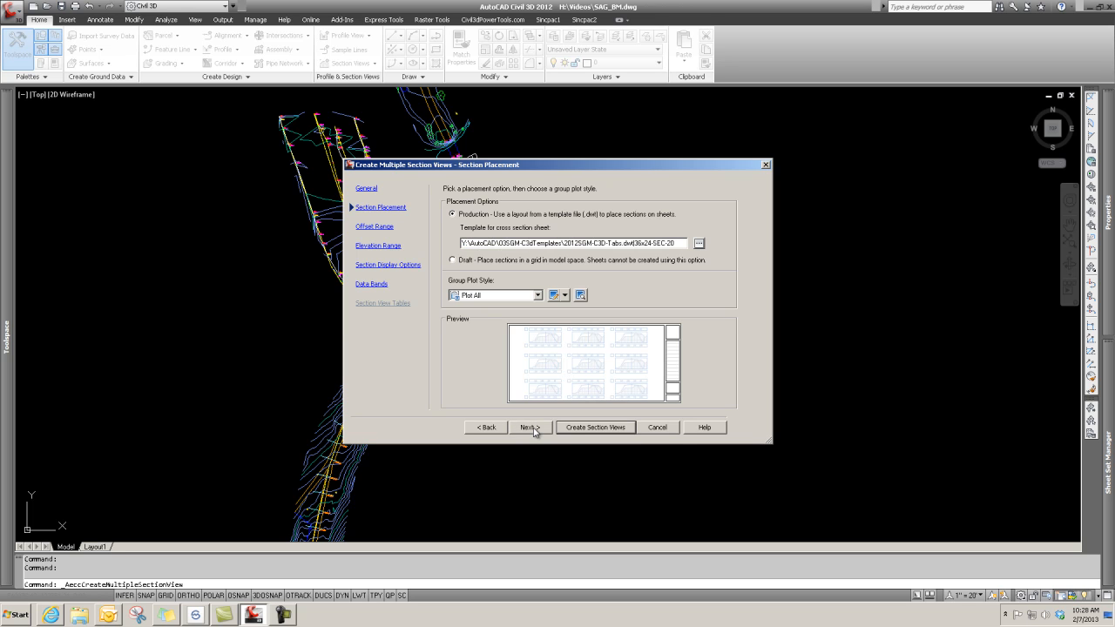
- Keep the automatic offset range and set a user-specified height following the EG section
click(530, 427)
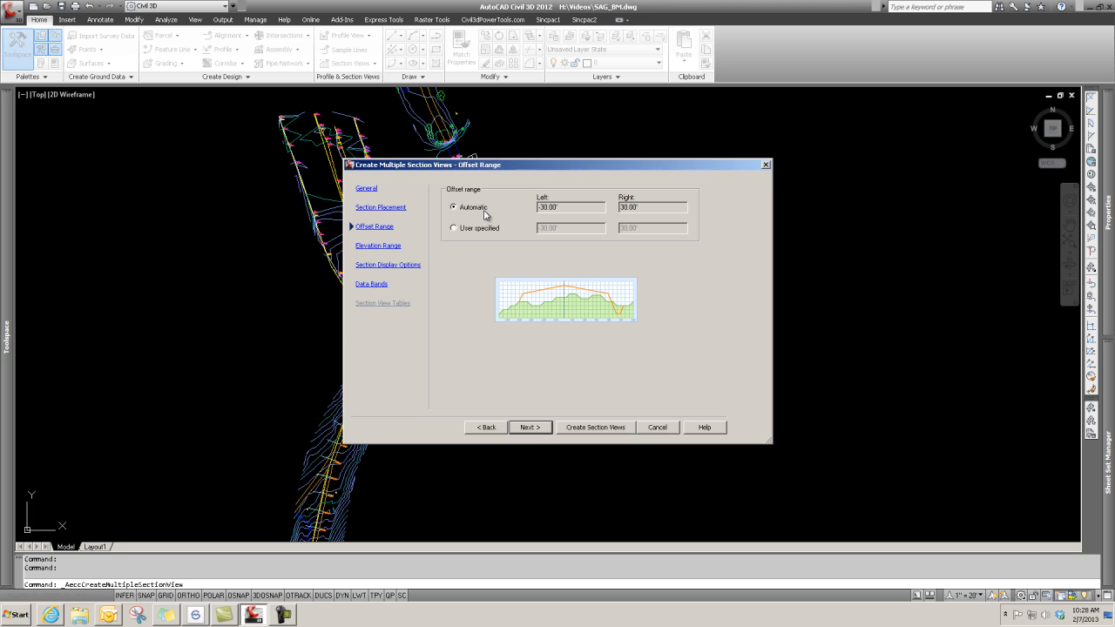
mouse_move(491, 216)
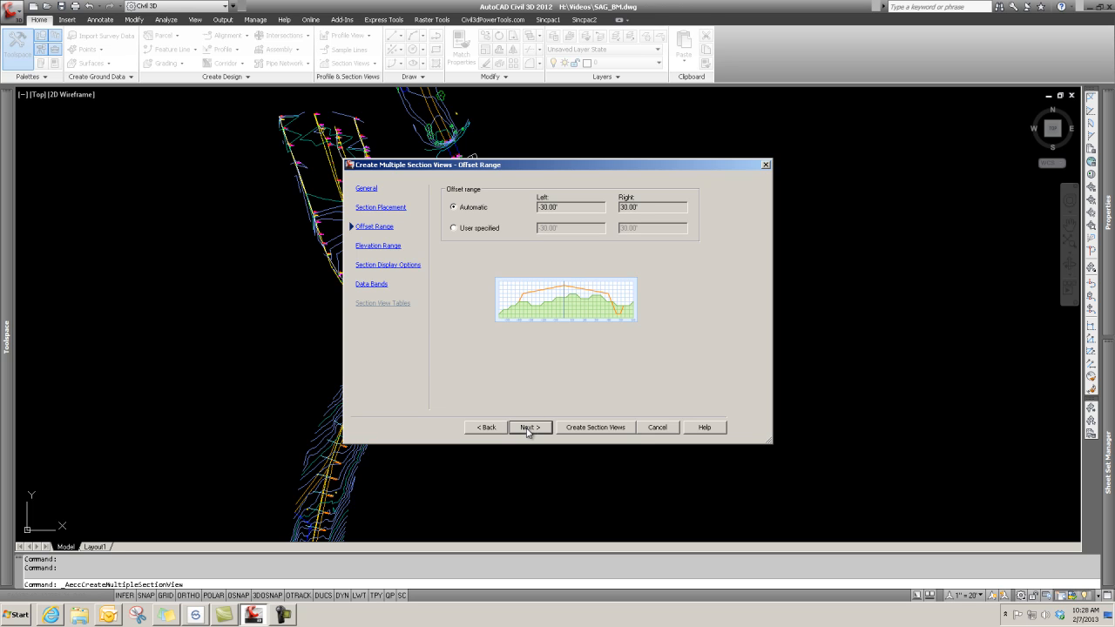
click(530, 426)
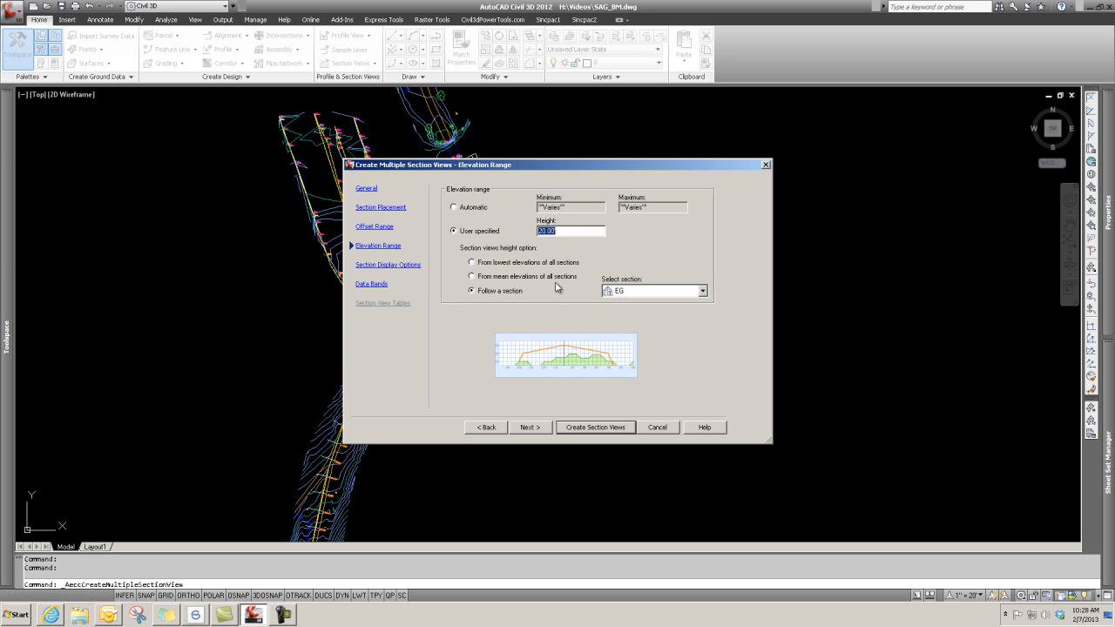
mouse_move(591, 251)
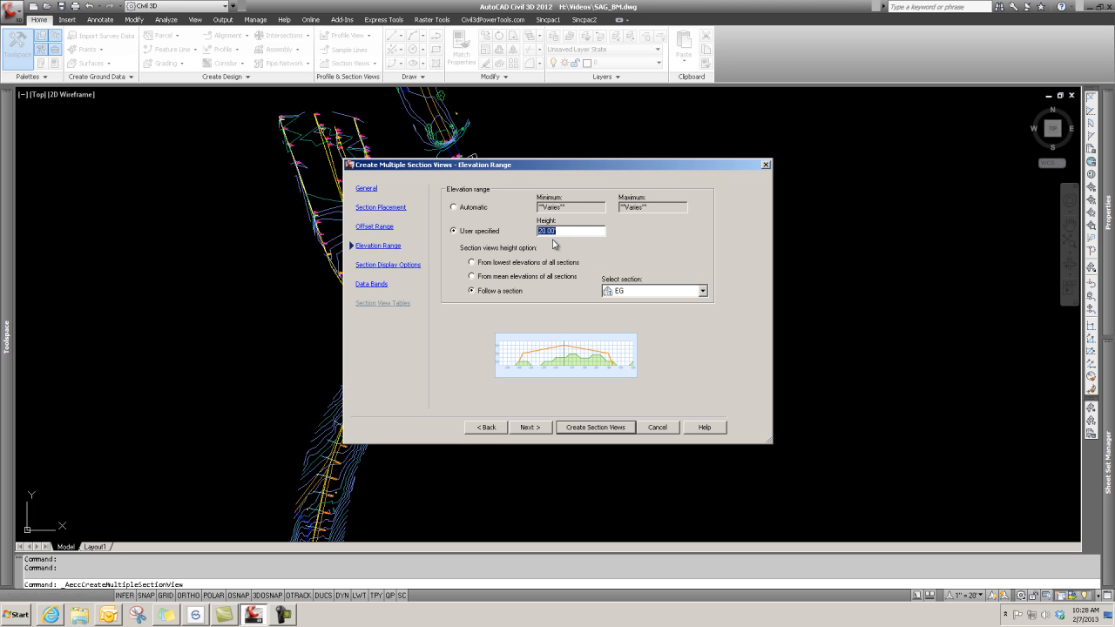
mouse_move(536, 248)
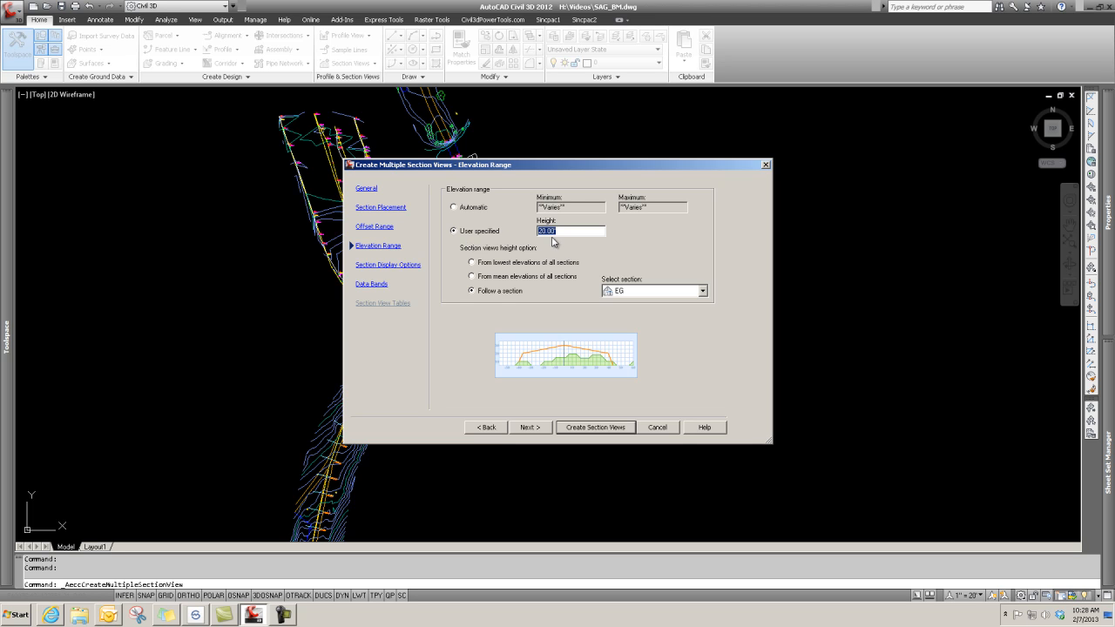
mouse_move(594, 297)
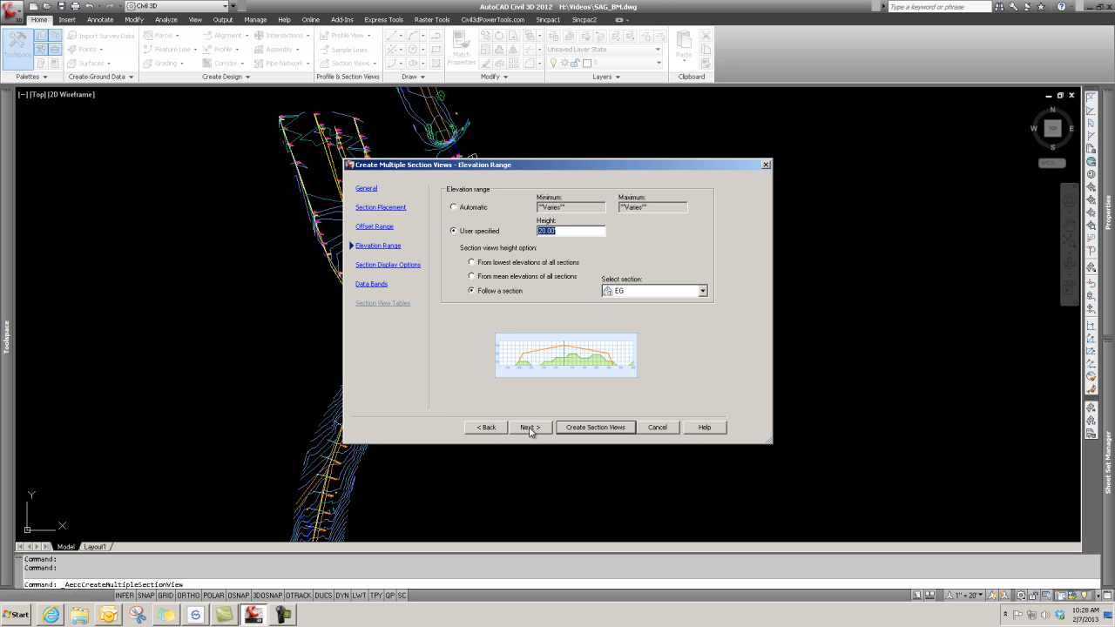
- Keep EG drawn in the display options and reach the Data Bands page with Offsets Only set
click(529, 427)
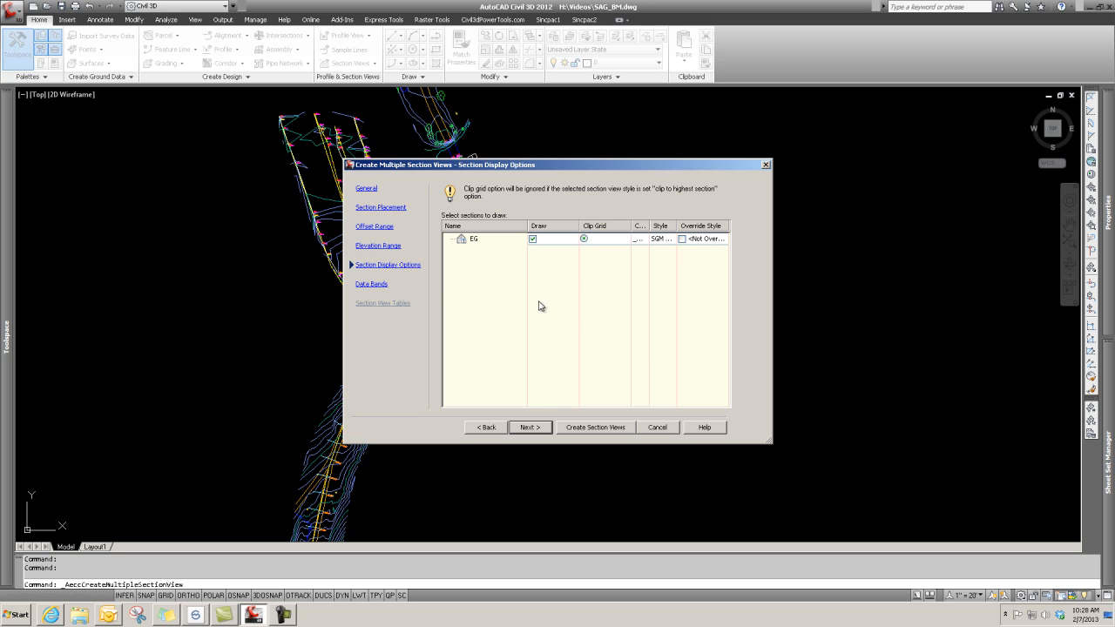
mouse_move(536, 261)
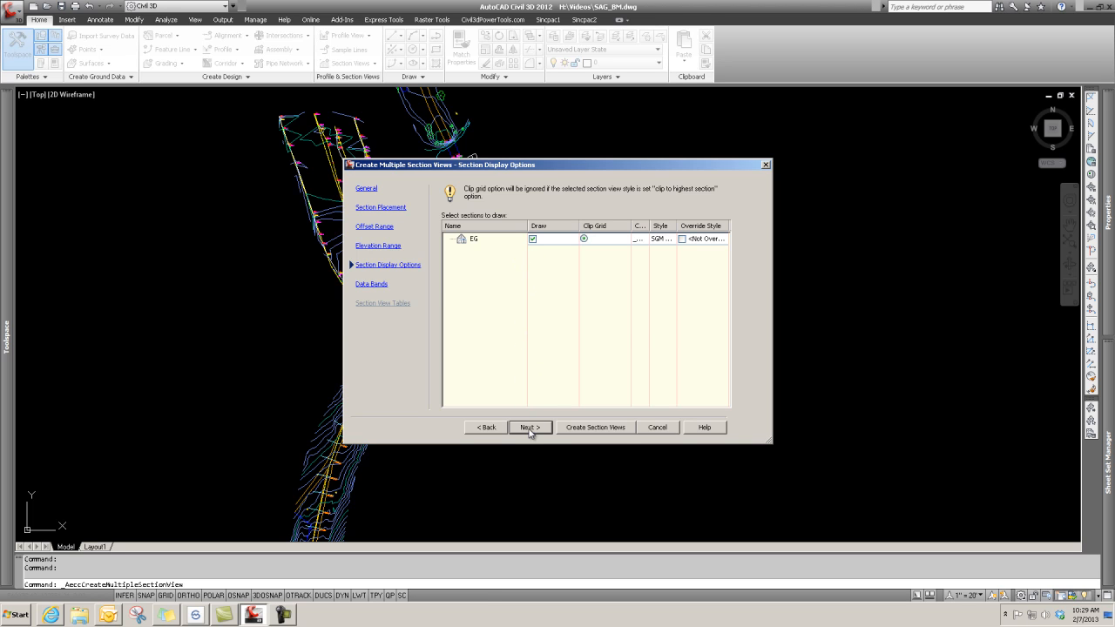
click(528, 426)
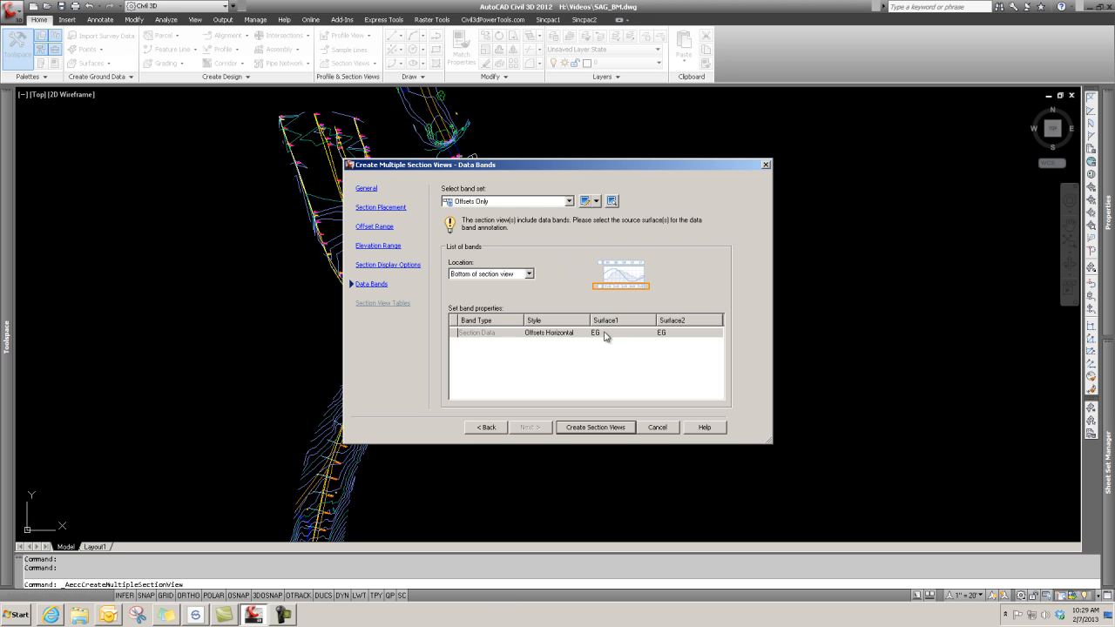
mouse_move(589, 364)
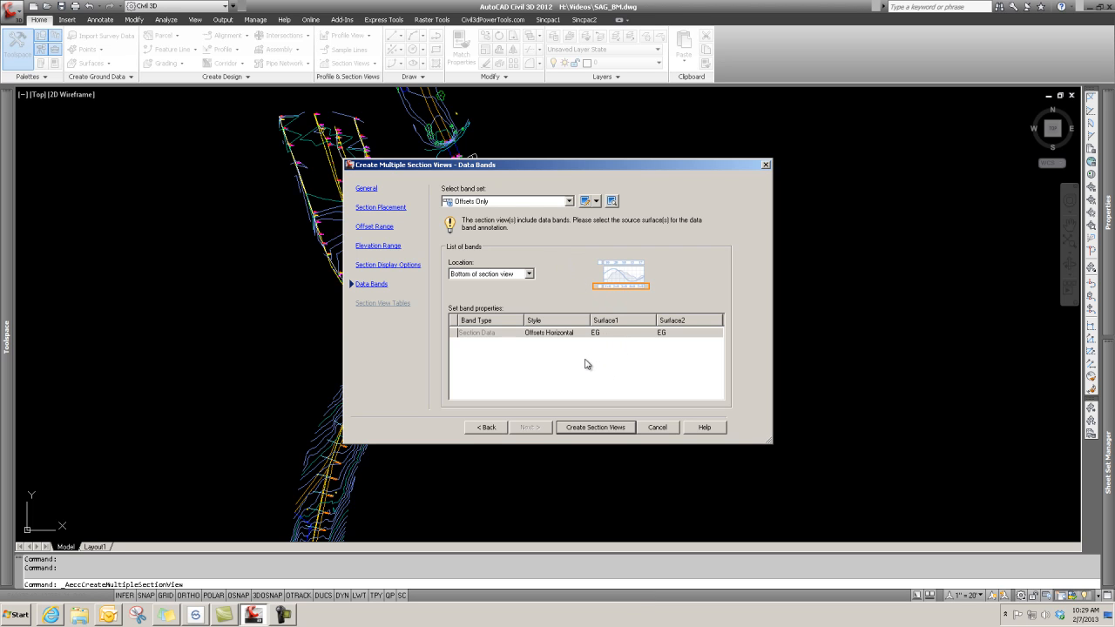
mouse_move(580, 376)
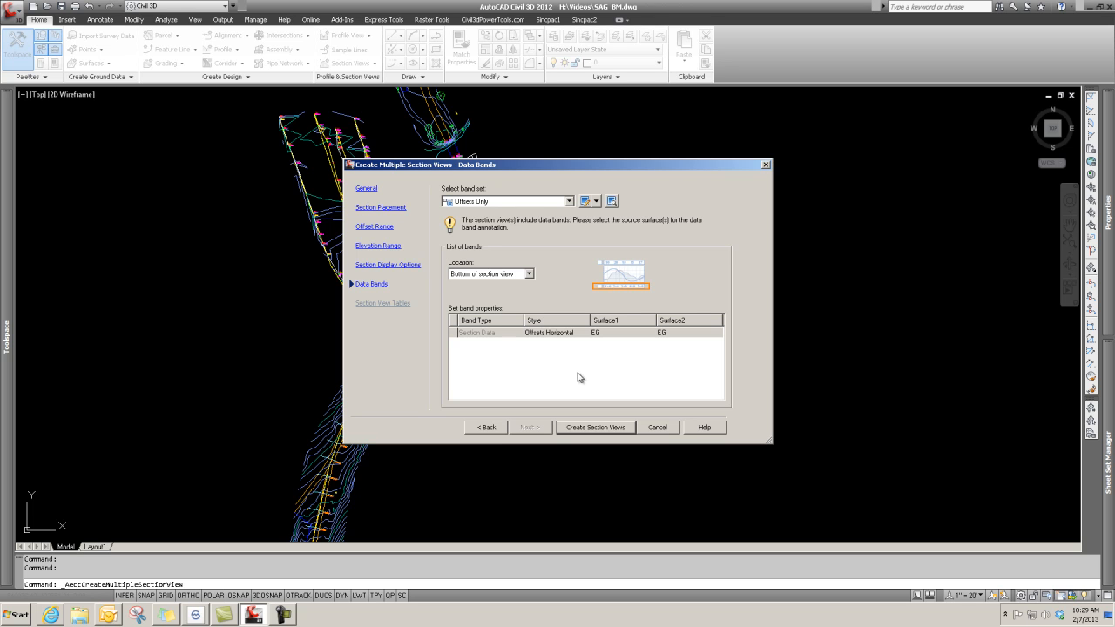
mouse_move(538, 425)
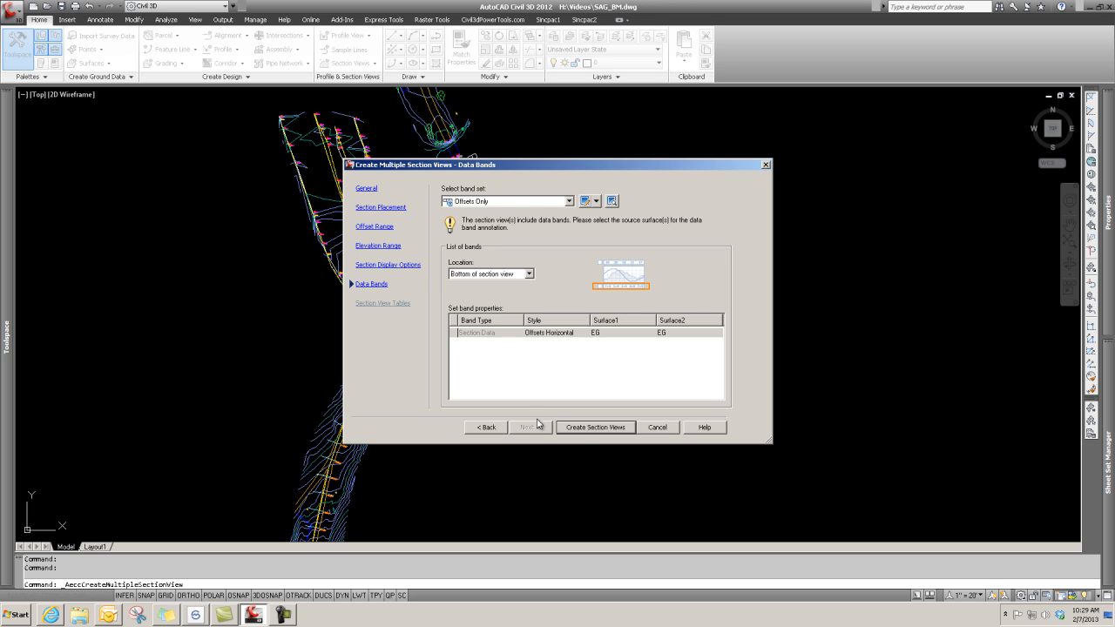
- Create the section views and place their origin in model space right of the site
click(595, 426)
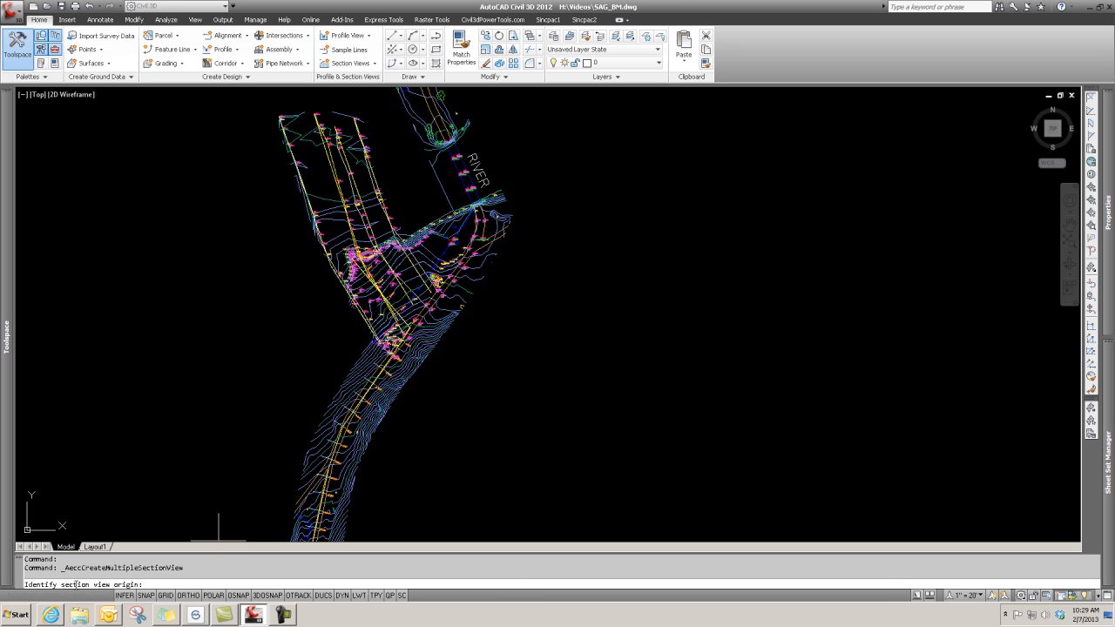
mouse_move(750, 387)
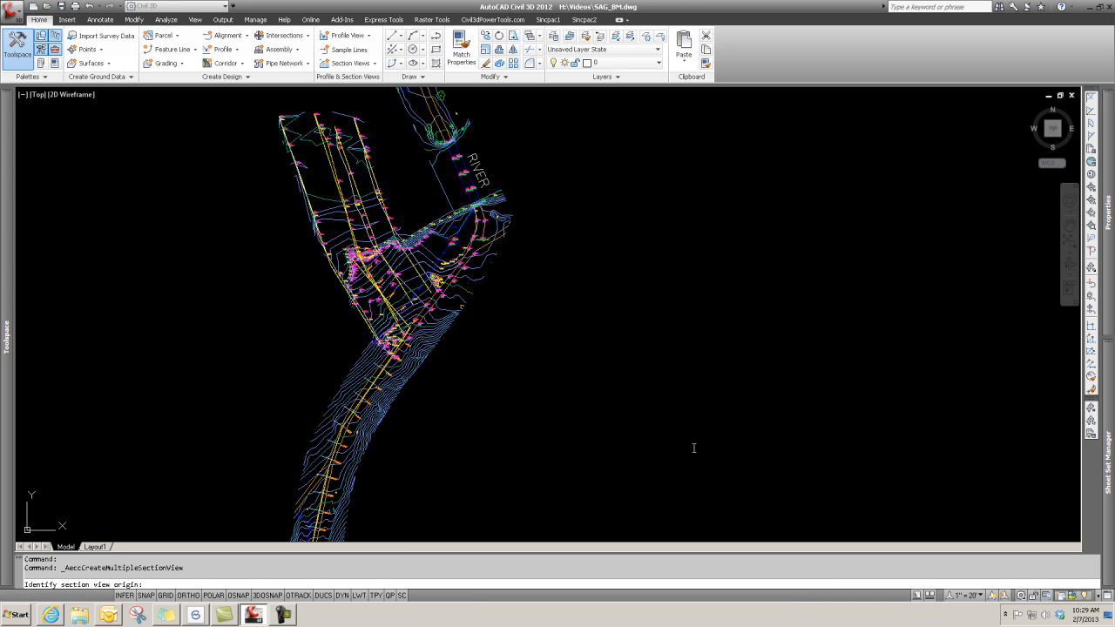
click(752, 387)
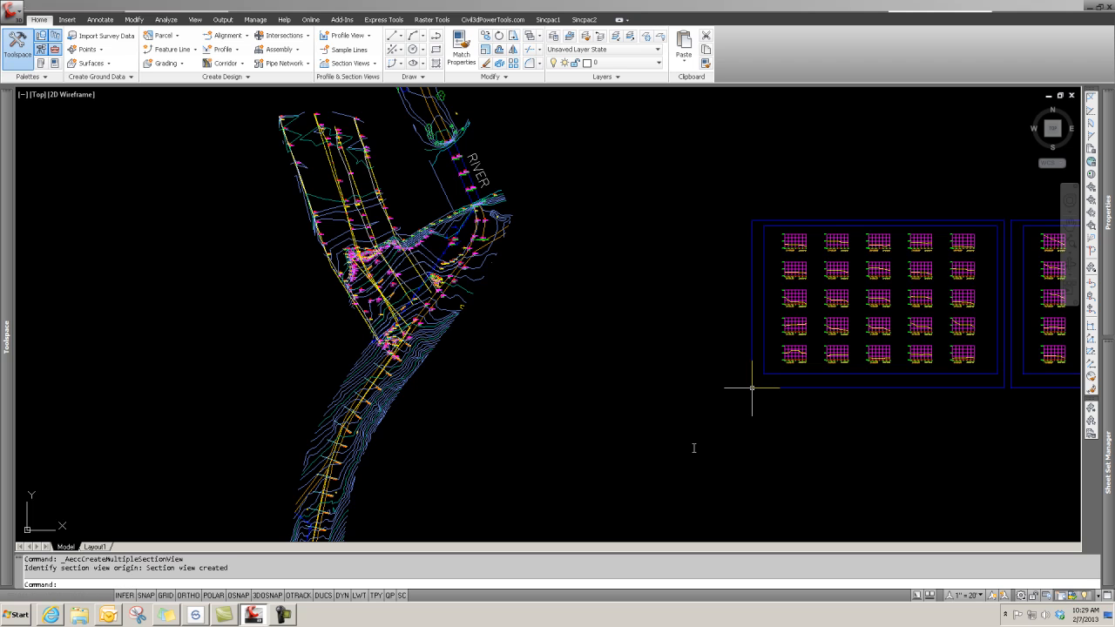
mouse_move(676, 488)
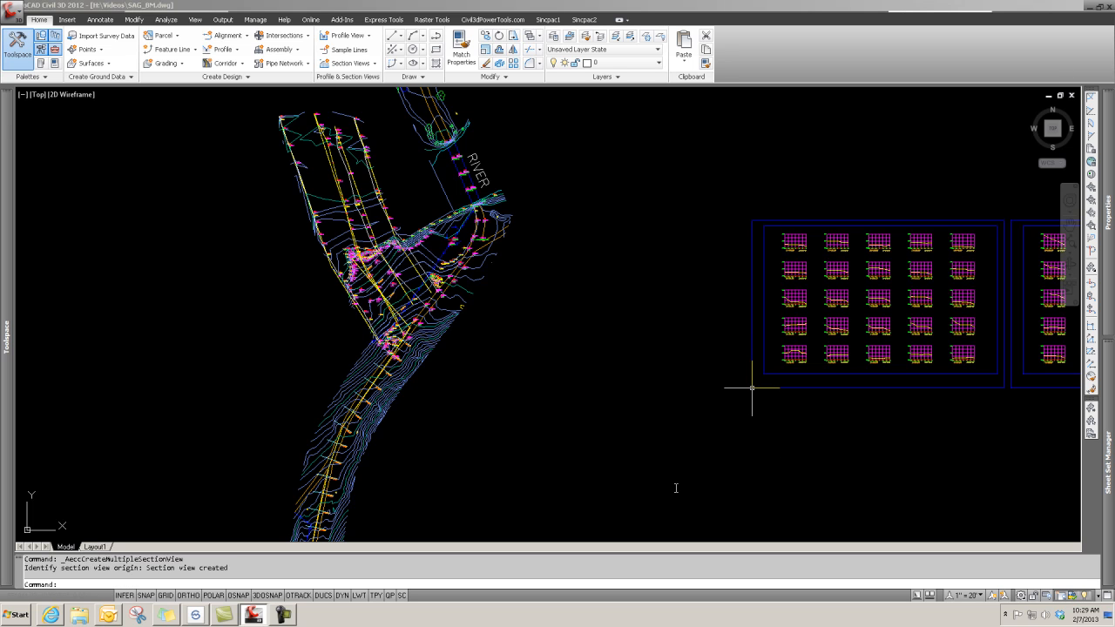
mouse_move(596, 515)
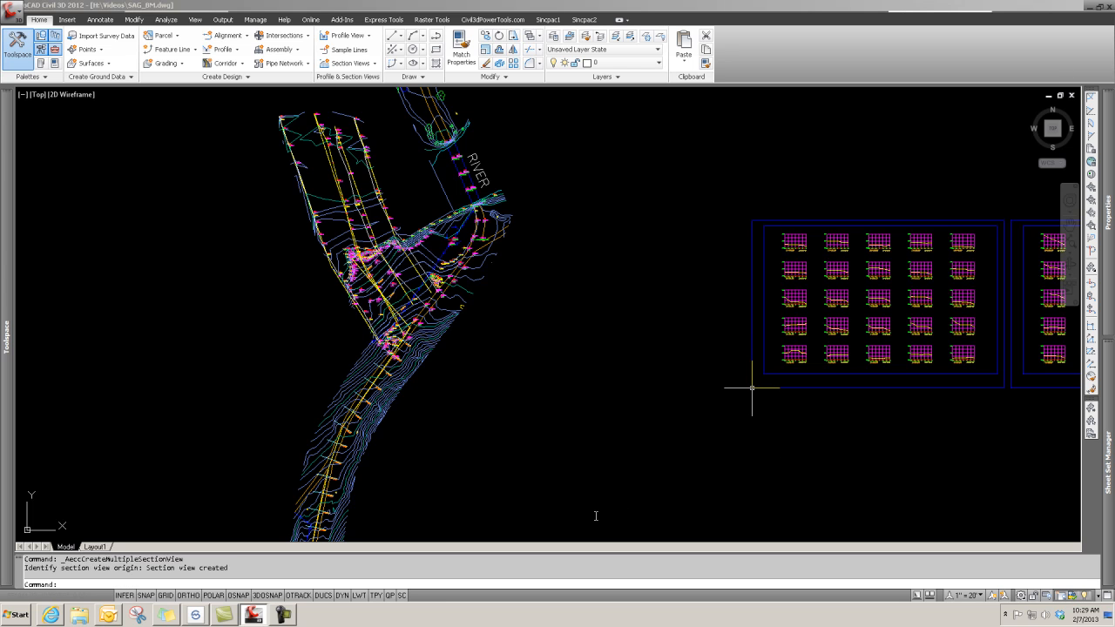
mouse_move(693, 460)
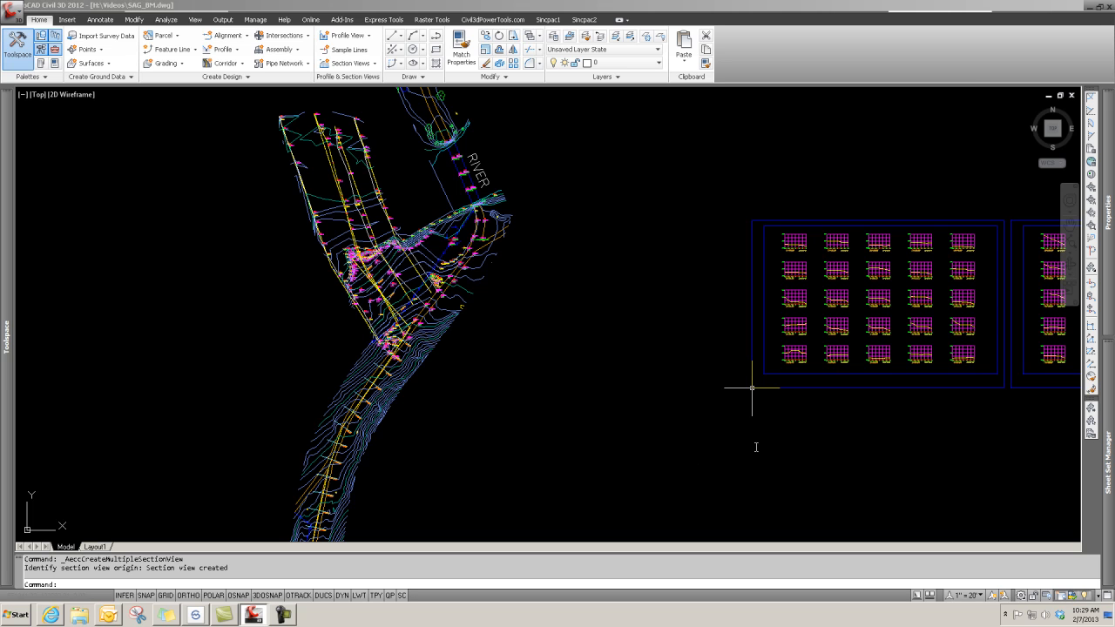
mouse_move(742, 480)
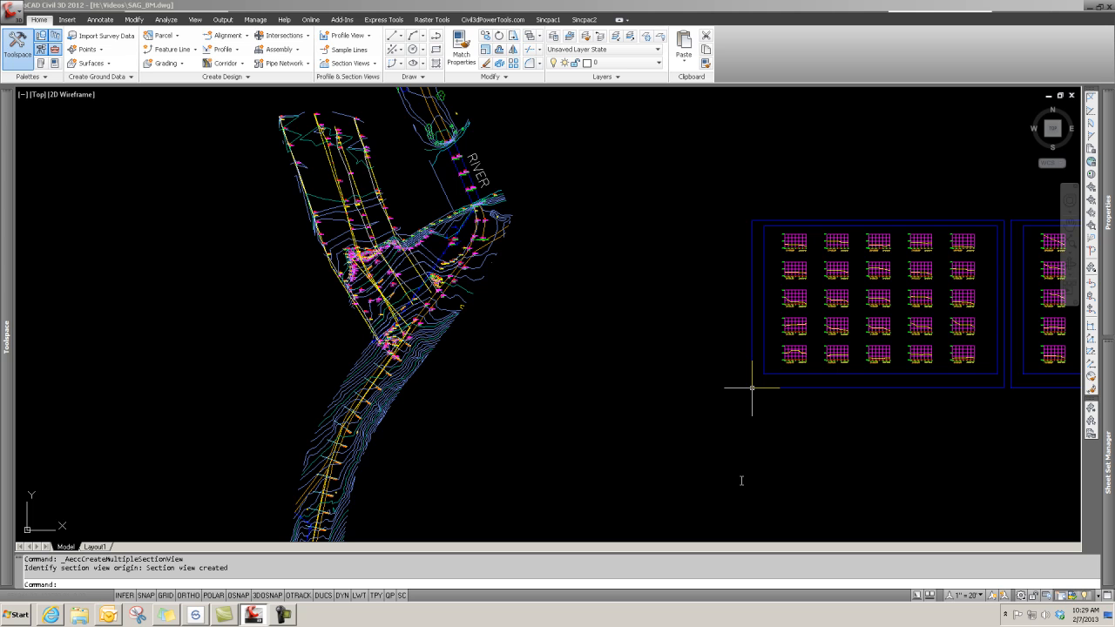
mouse_move(690, 487)
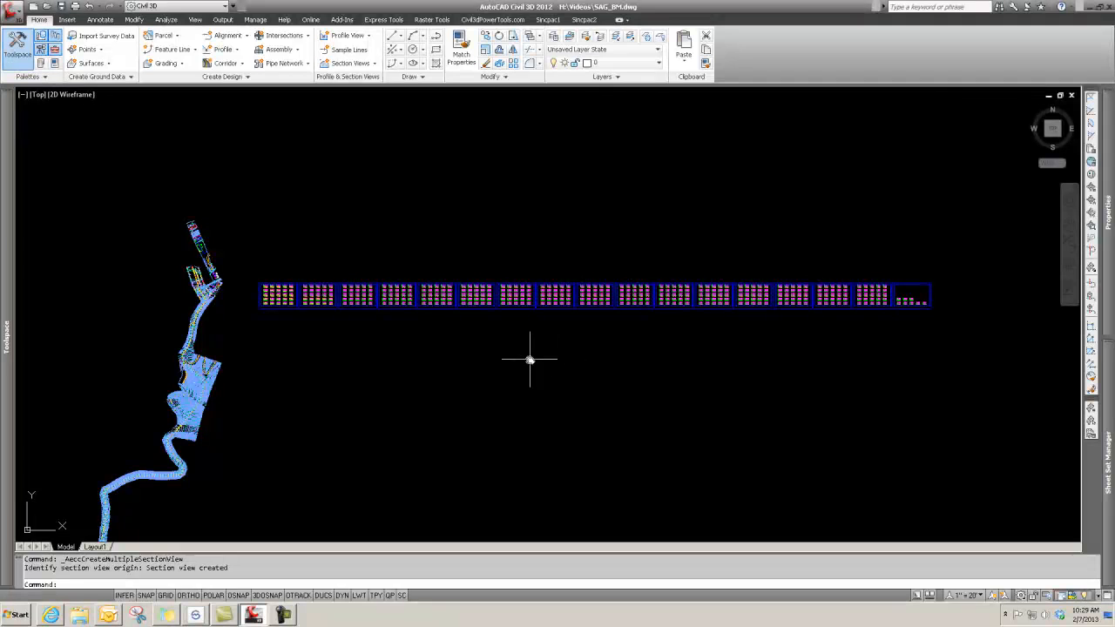
mouse_move(753, 337)
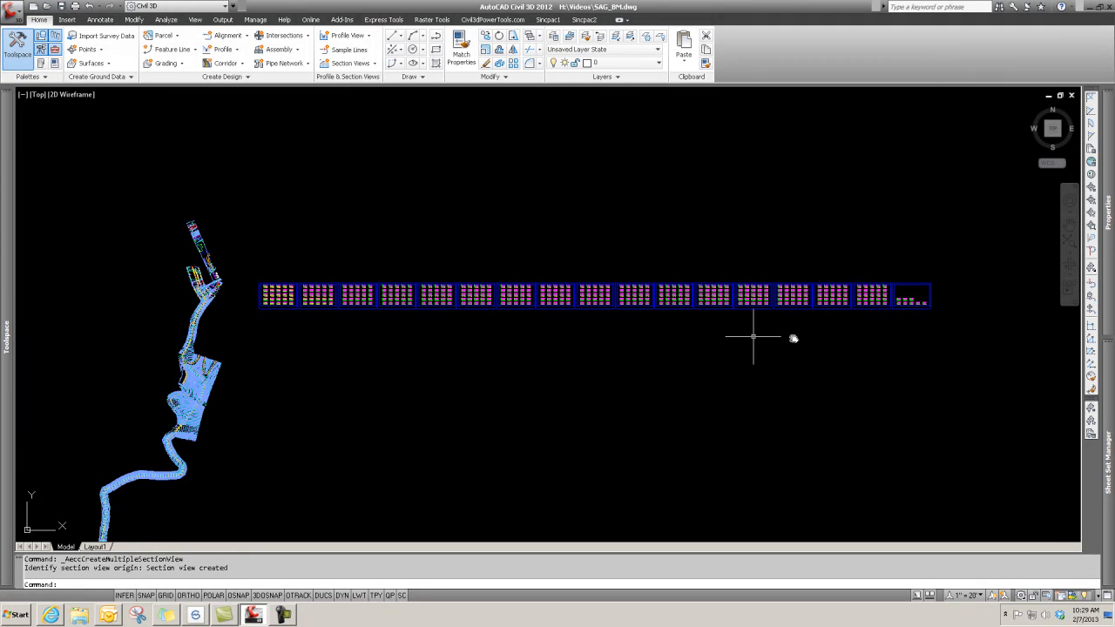
mouse_move(362, 303)
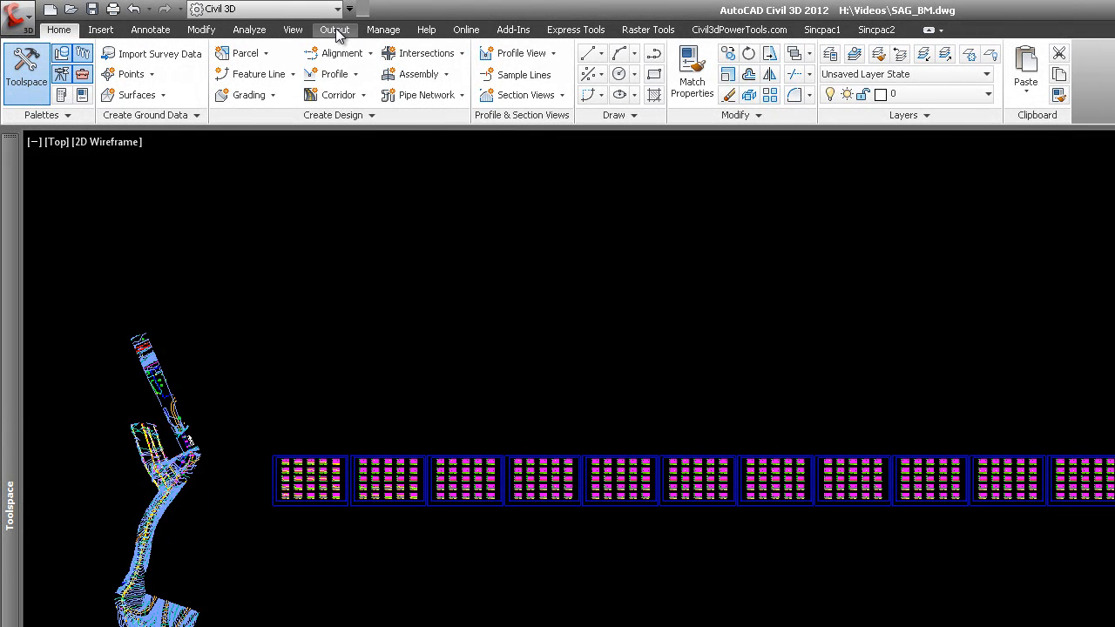
- Start Create Section Sheets and point it at the existing VFG - WM-Main - (5).dst sheet set
click(335, 28)
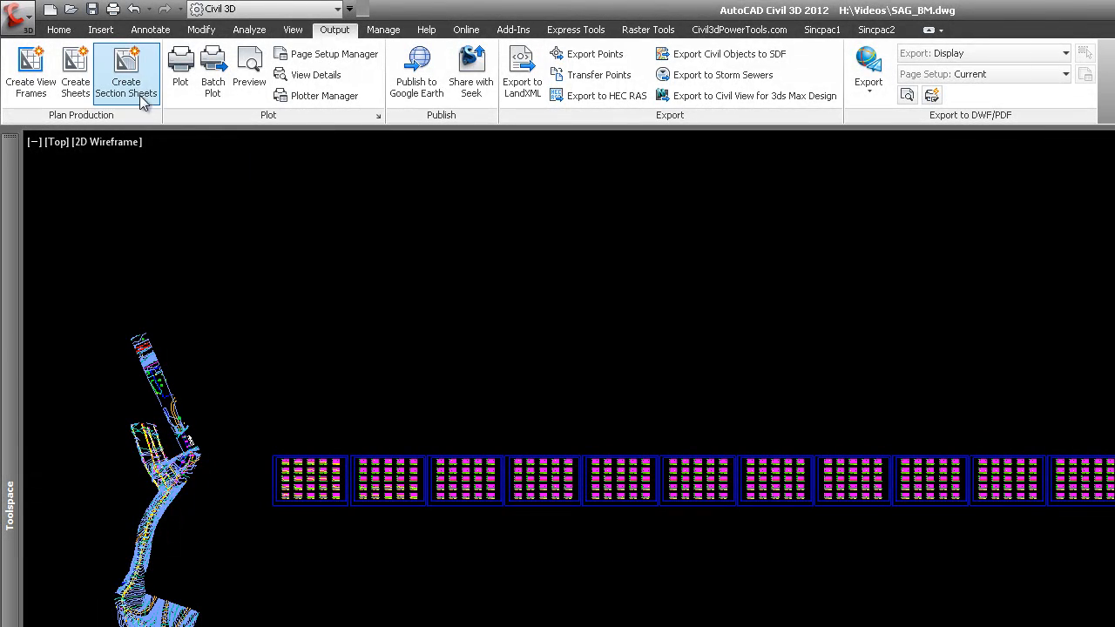
click(126, 73)
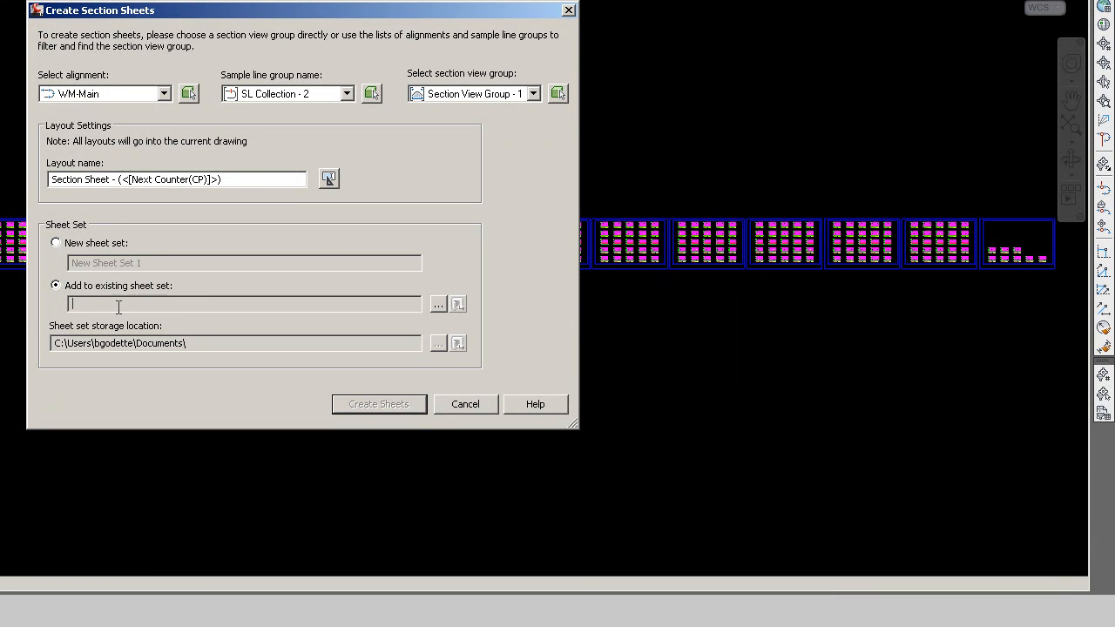
click(437, 303)
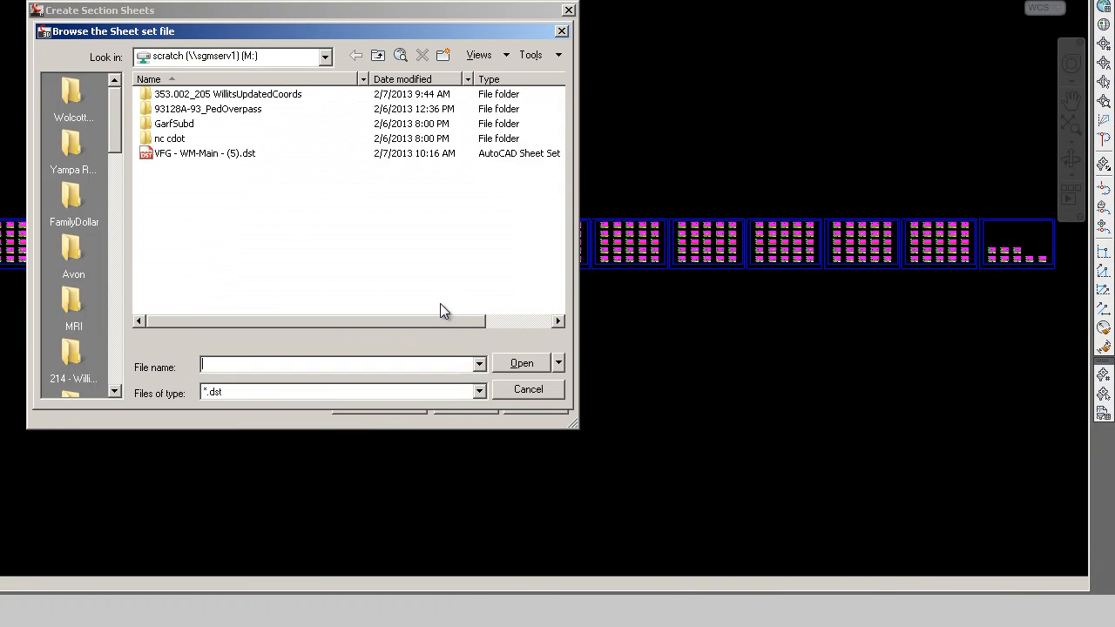
click(205, 153)
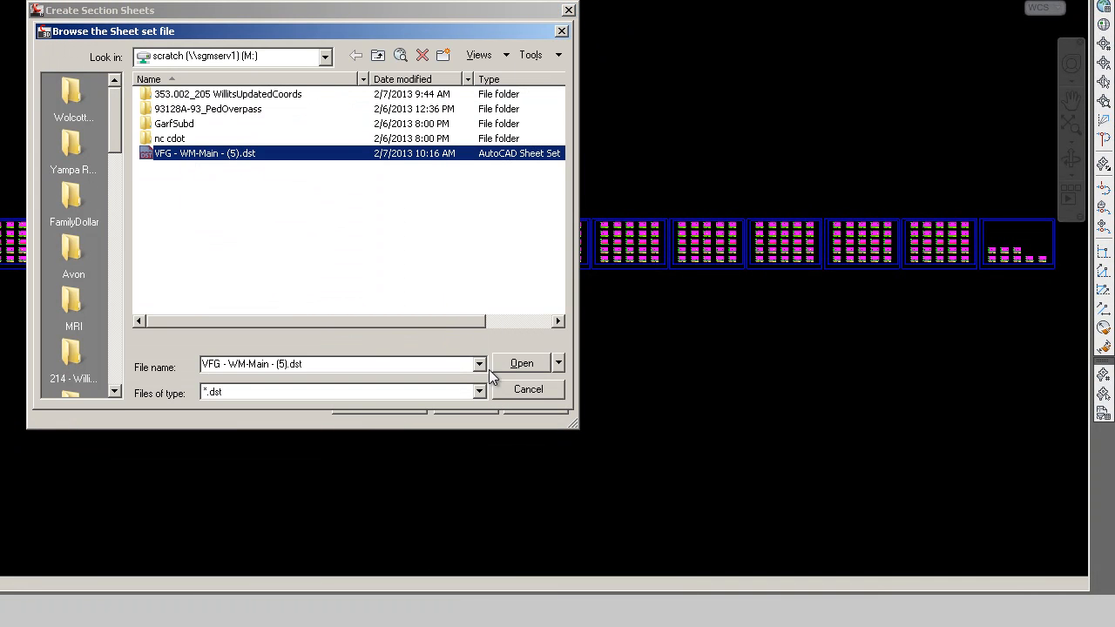
click(523, 363)
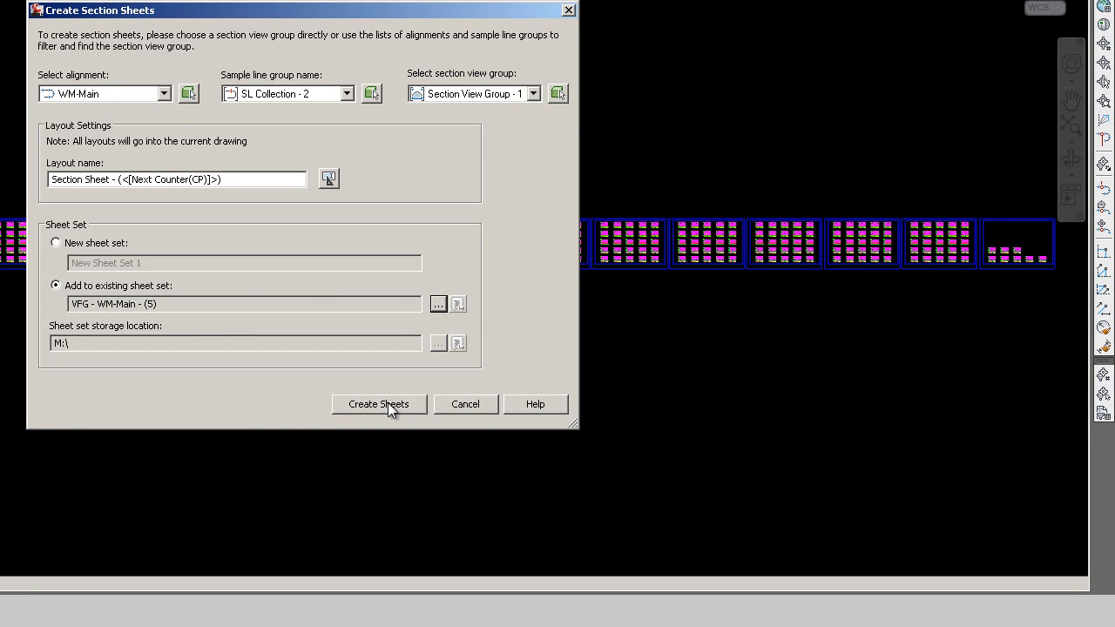
- Create the sheets, accepting the drawing-save warning so Sheet Set Manager lists them
click(378, 404)
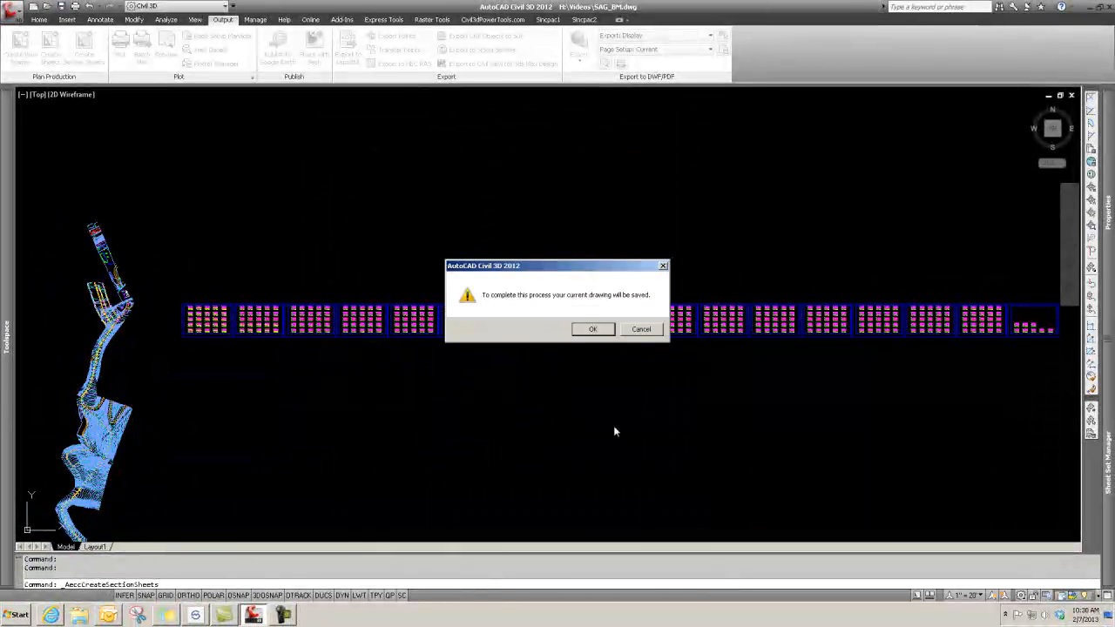
click(592, 329)
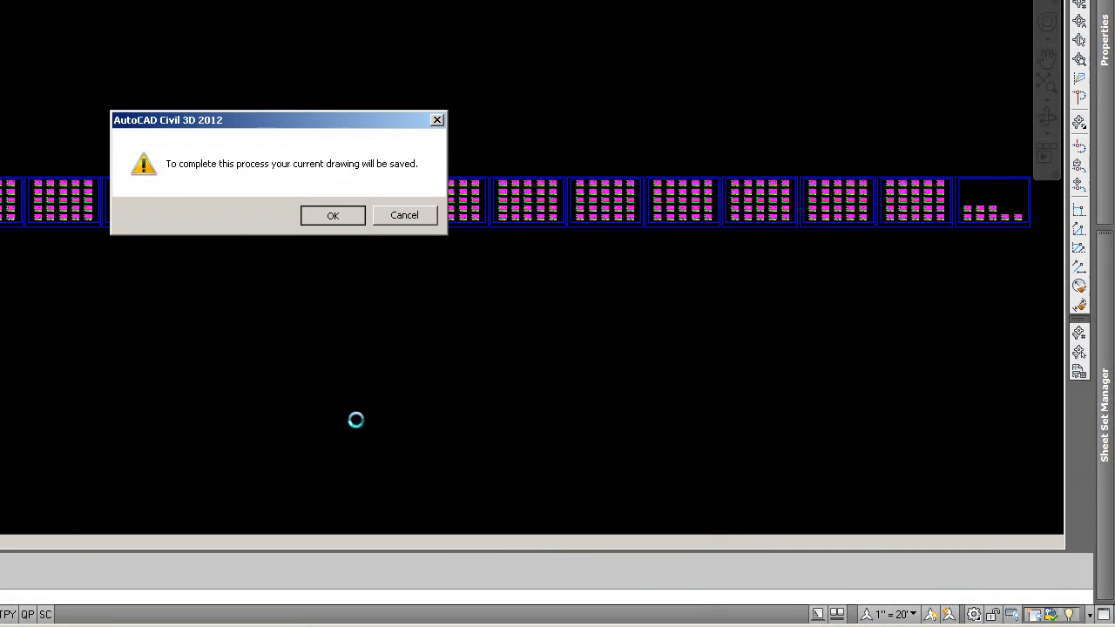
click(331, 216)
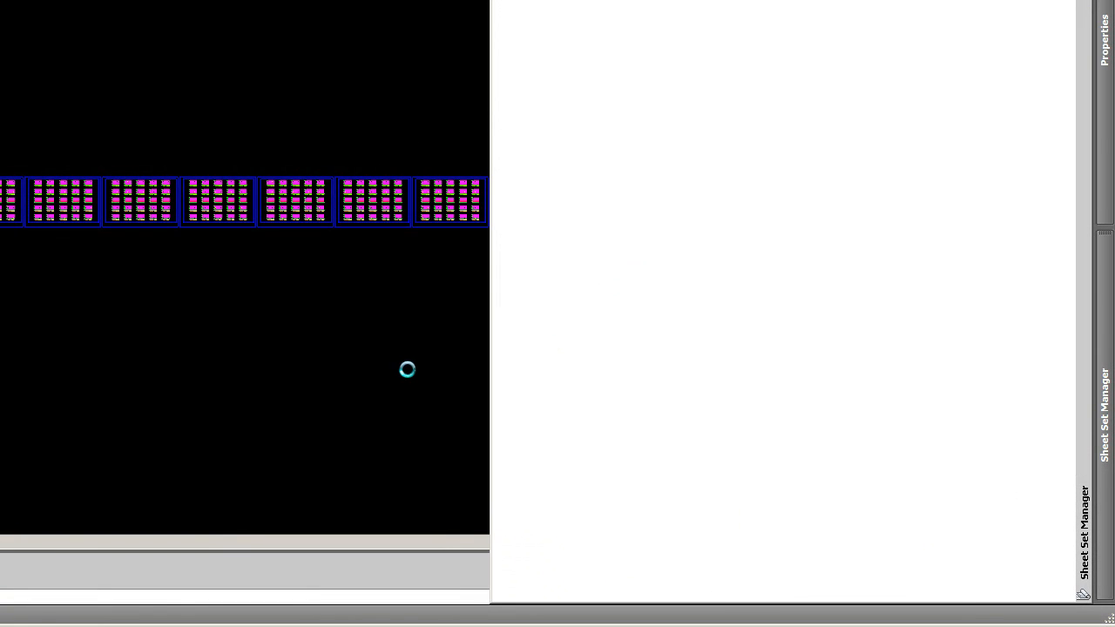
mouse_move(446, 361)
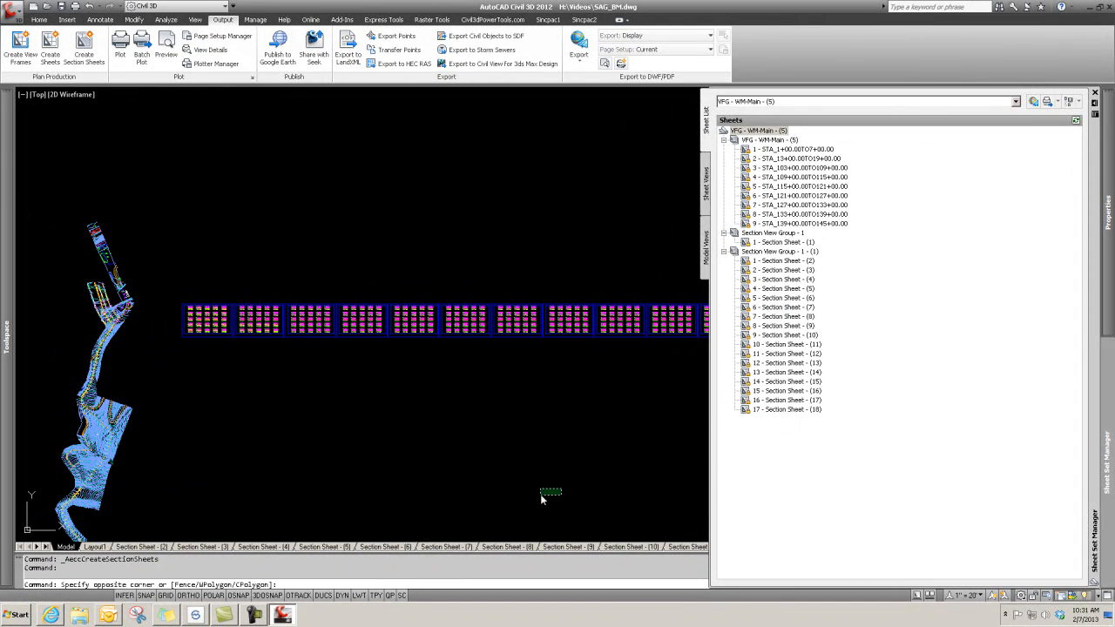
- Open Section Sheet - (1) to view its grid of water main cross sections
click(136, 547)
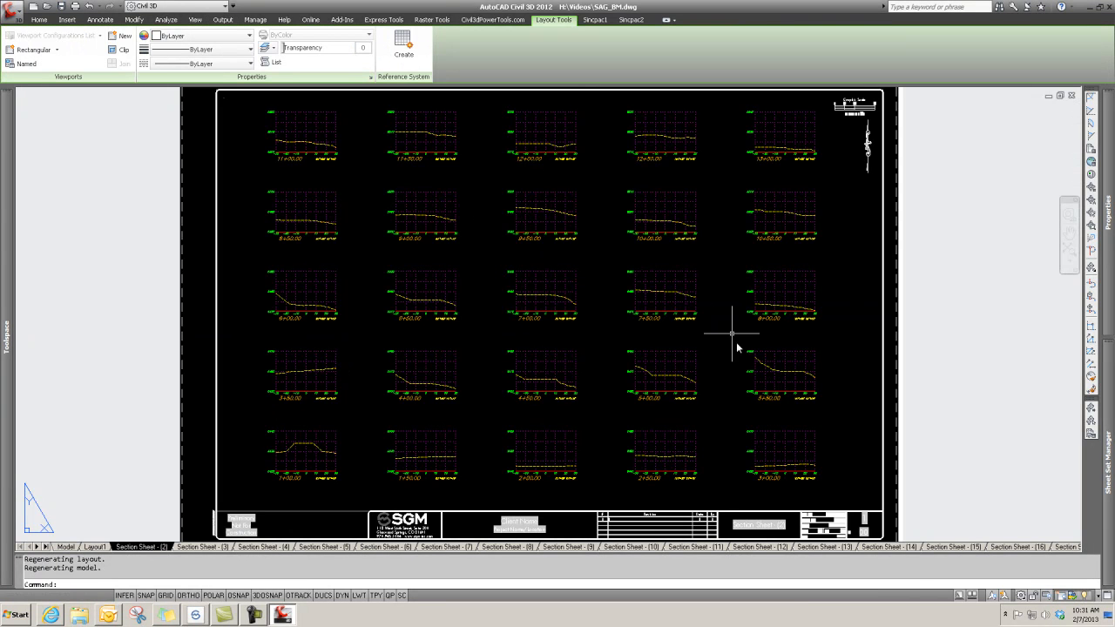
mouse_move(703, 409)
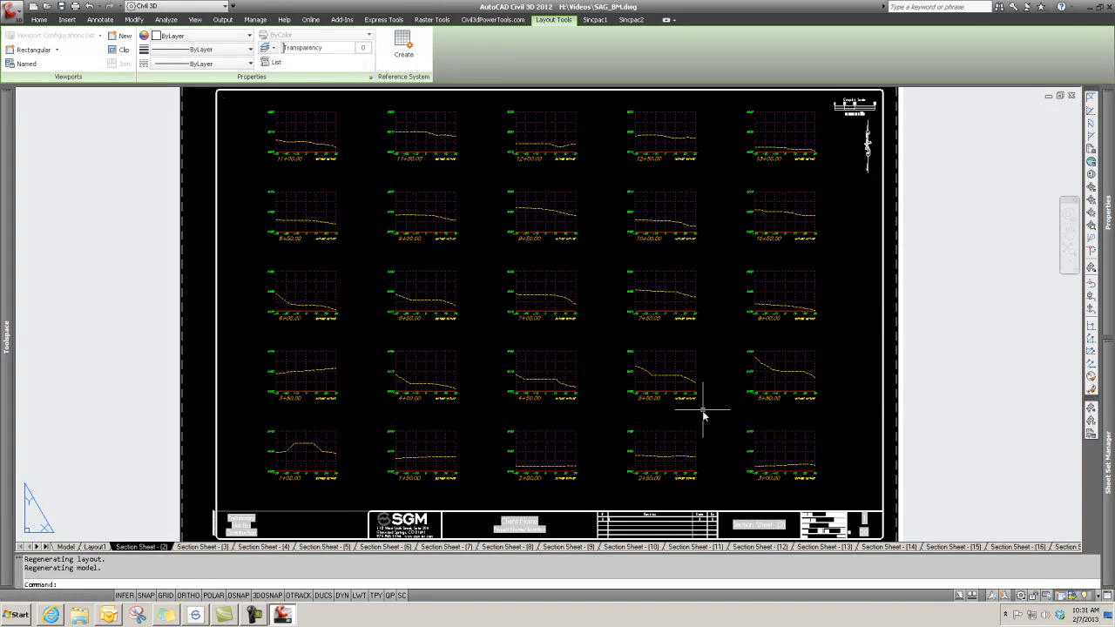